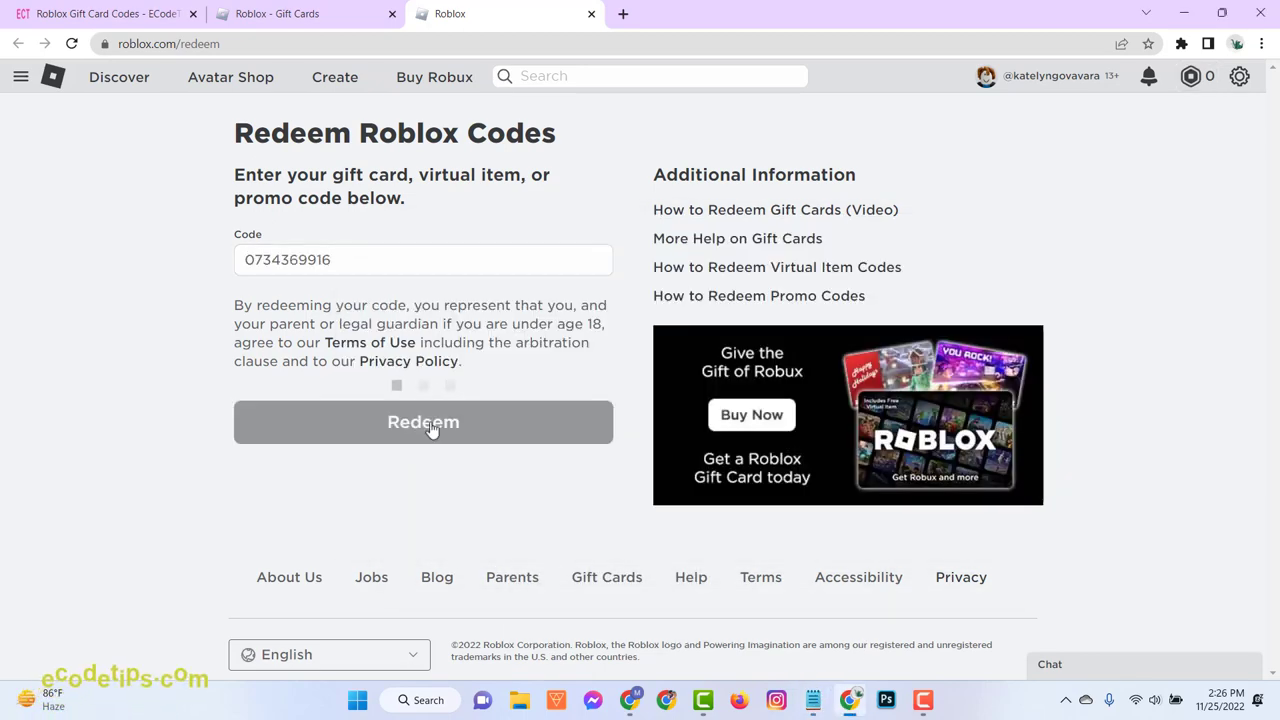
{"action": "left_click", "coordinate": [423, 421]}
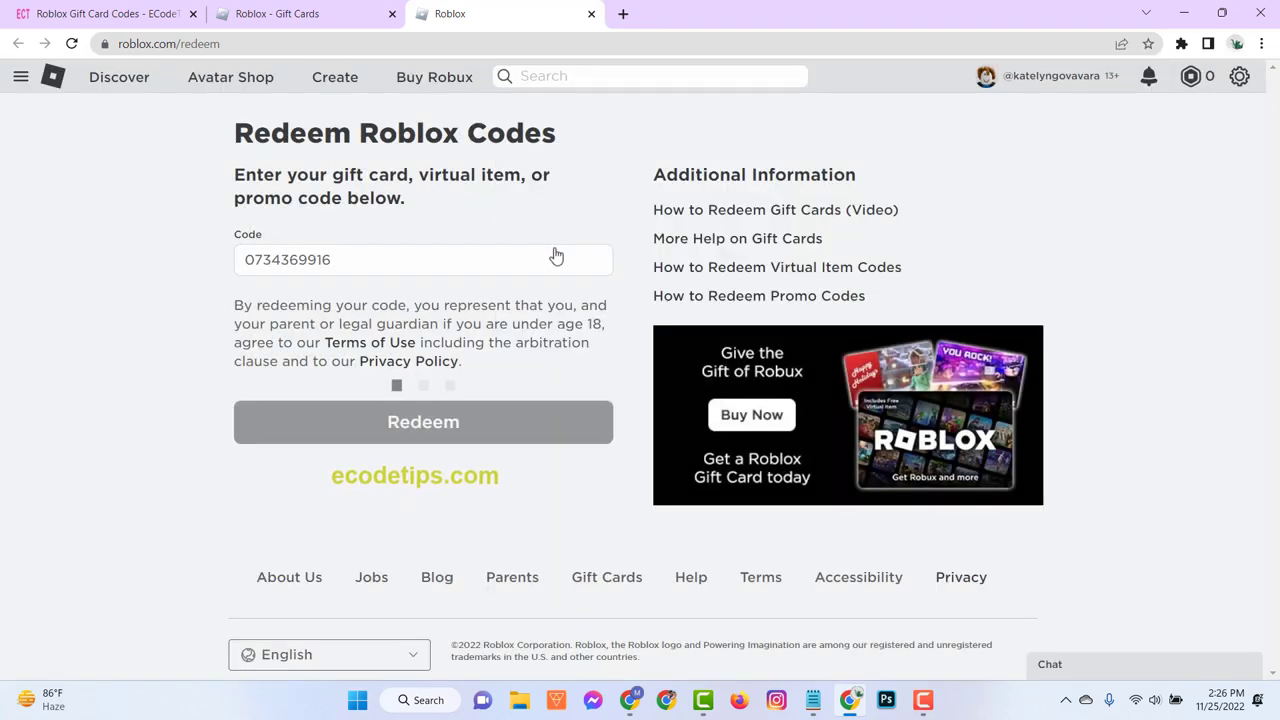
{"action": "left_click", "coordinate": [423, 421]}
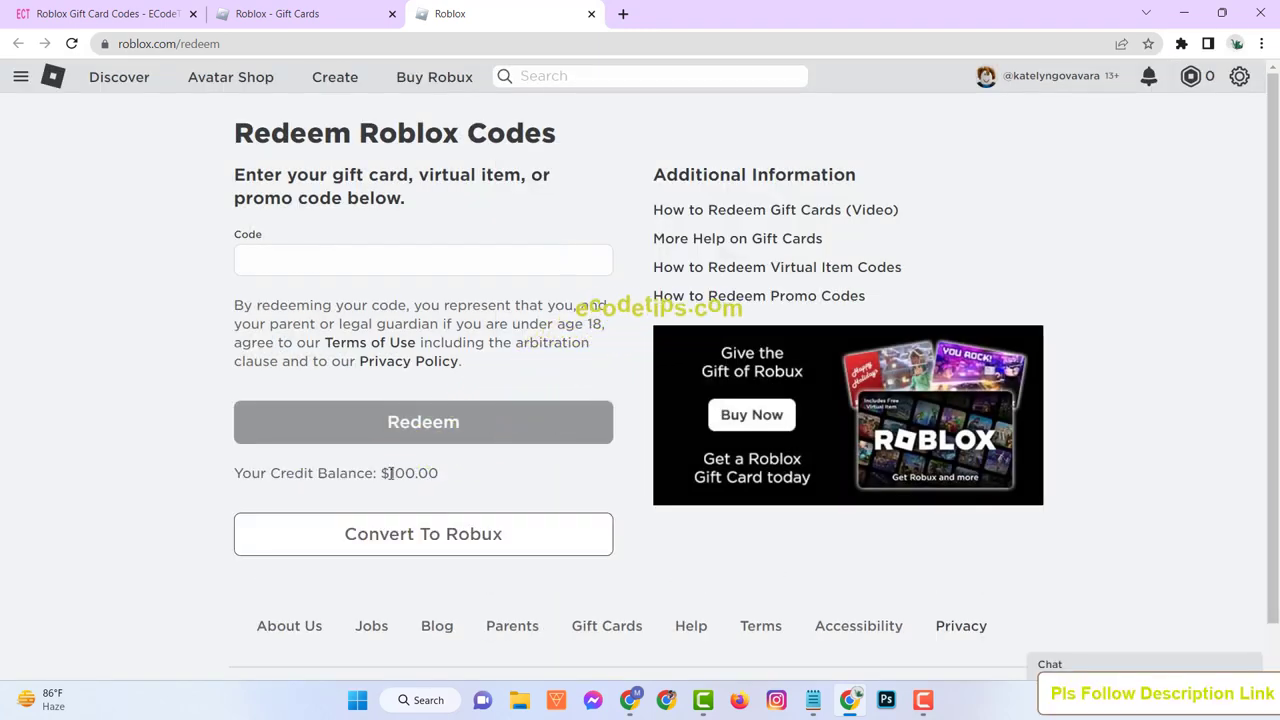
{"action": "double_click", "coordinate": [408, 473]}
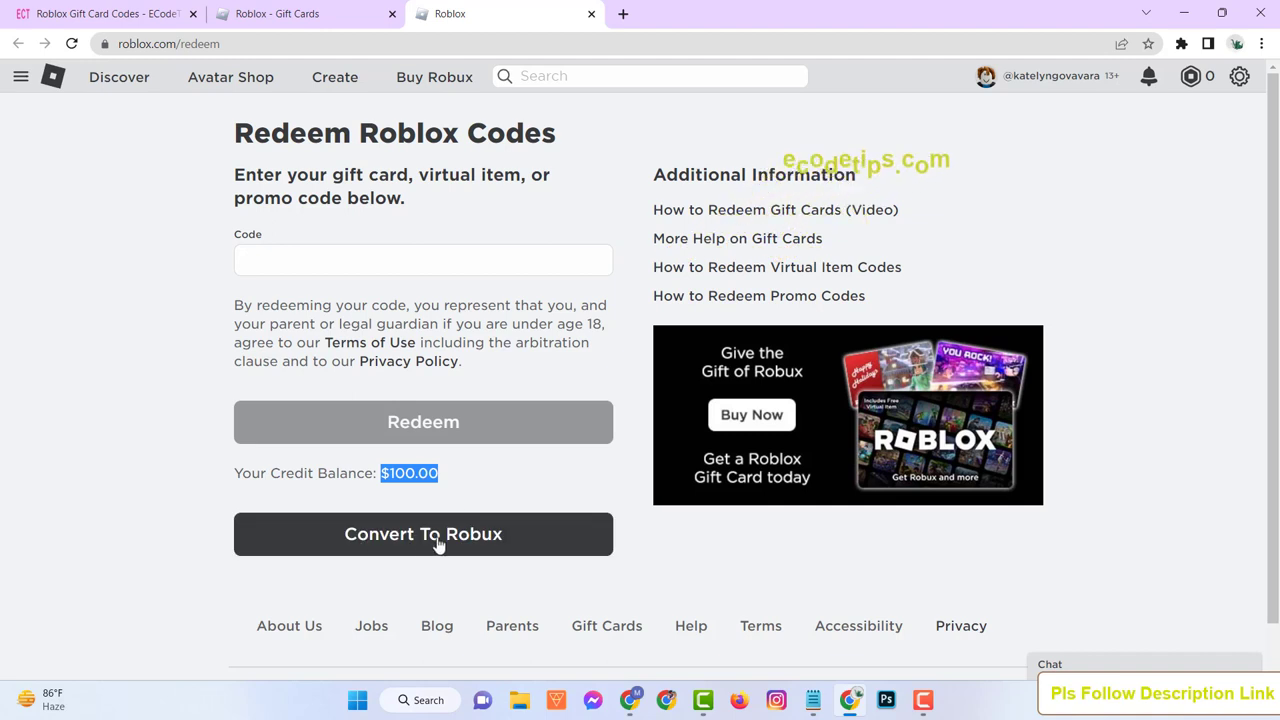
{"action": "left_click", "coordinate": [423, 533]}
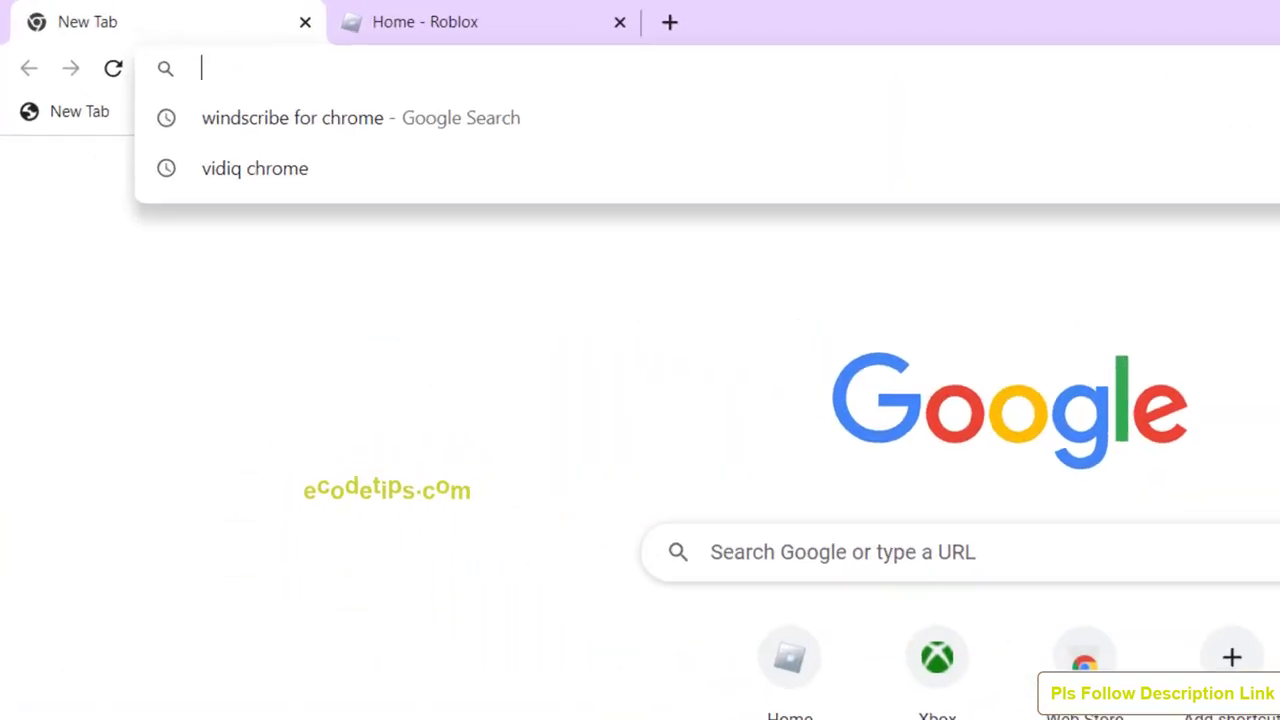
Step: Go to ecodetips.com in a new tab
{"action": "type", "text": "ecodetip"}
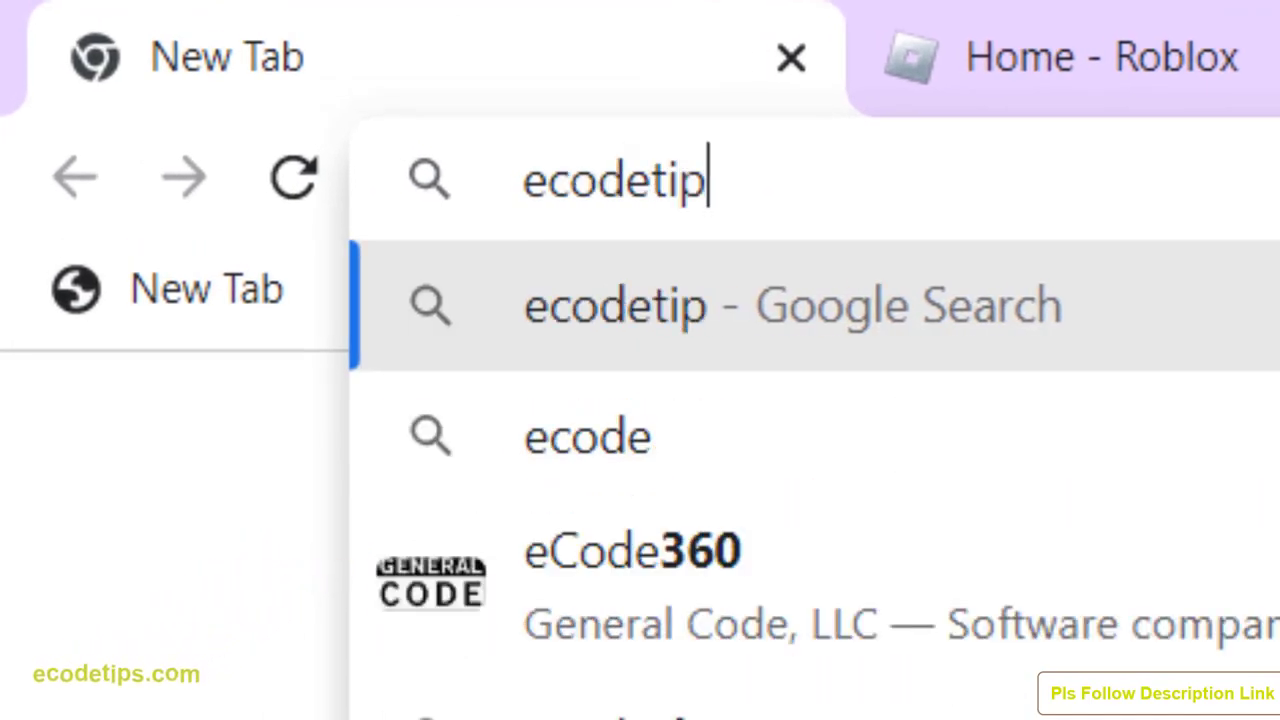
{"action": "type", "text": "s.com"}
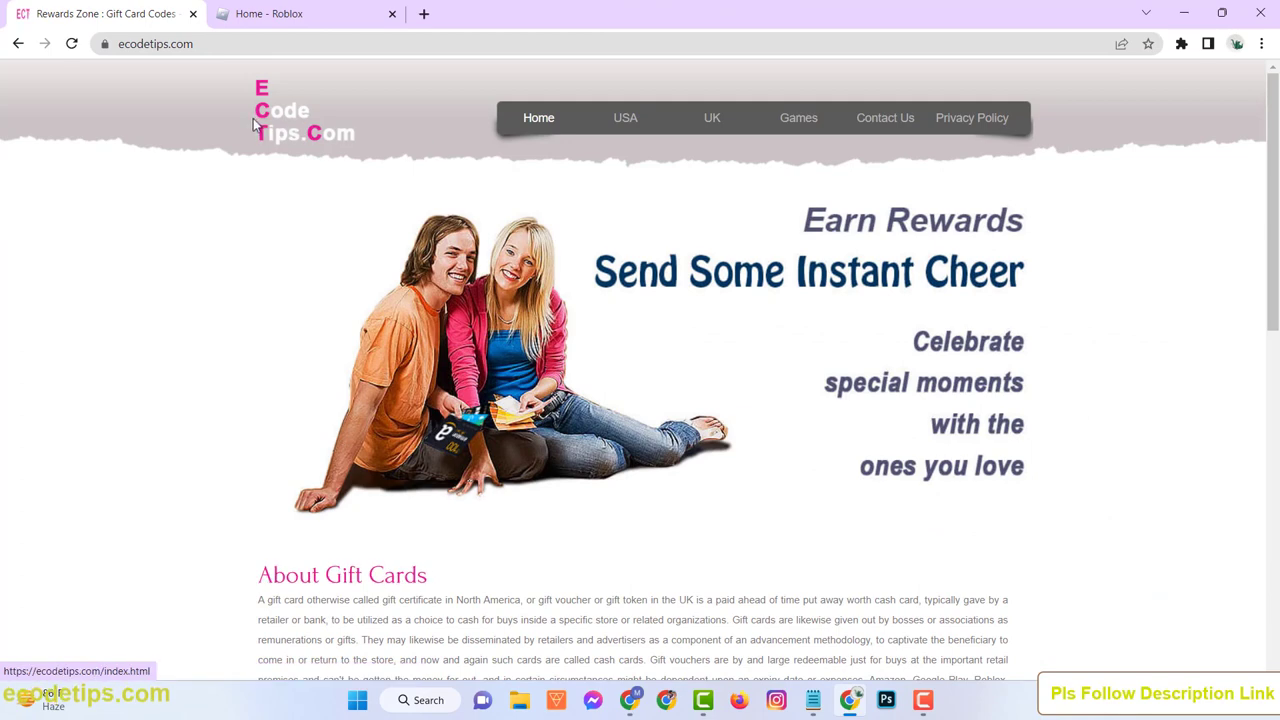
Step: Scroll the ecodetips.com home page and open the Roblox gift card tile
{"action": "scroll", "scroll_direction": "down", "scroll_amount": 3}
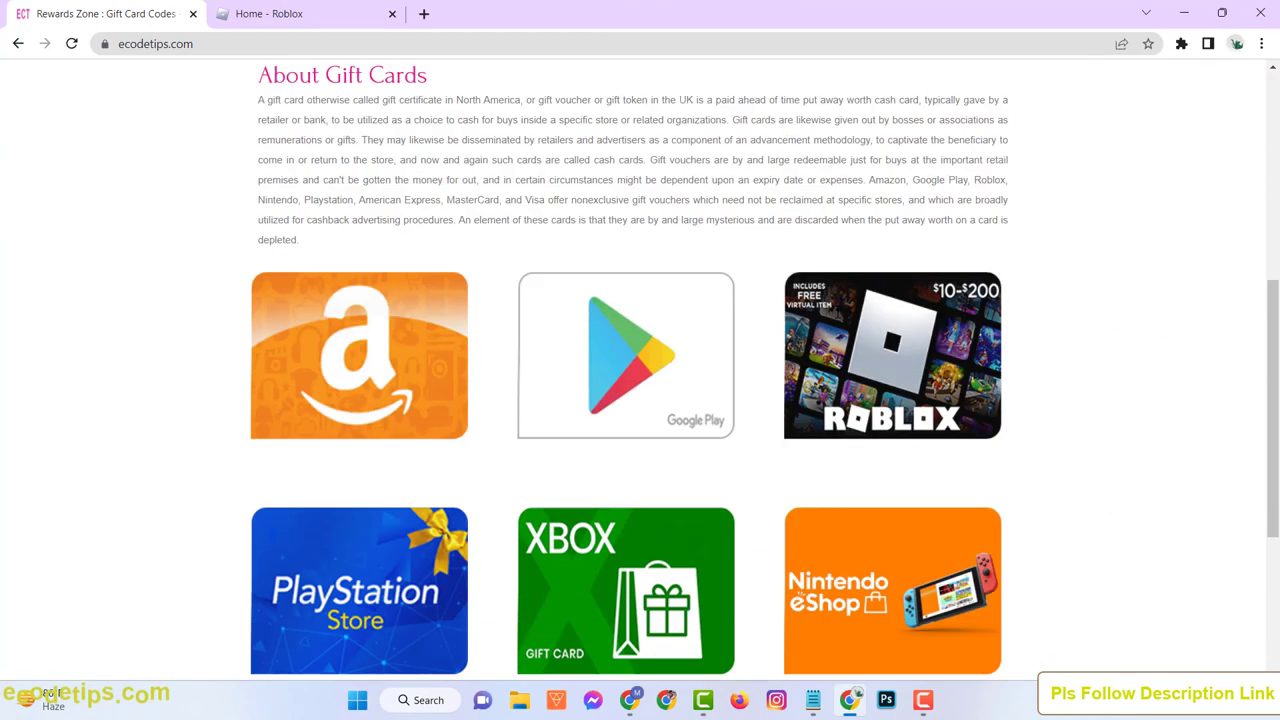
{"action": "mouse_move", "coordinate": [400, 565]}
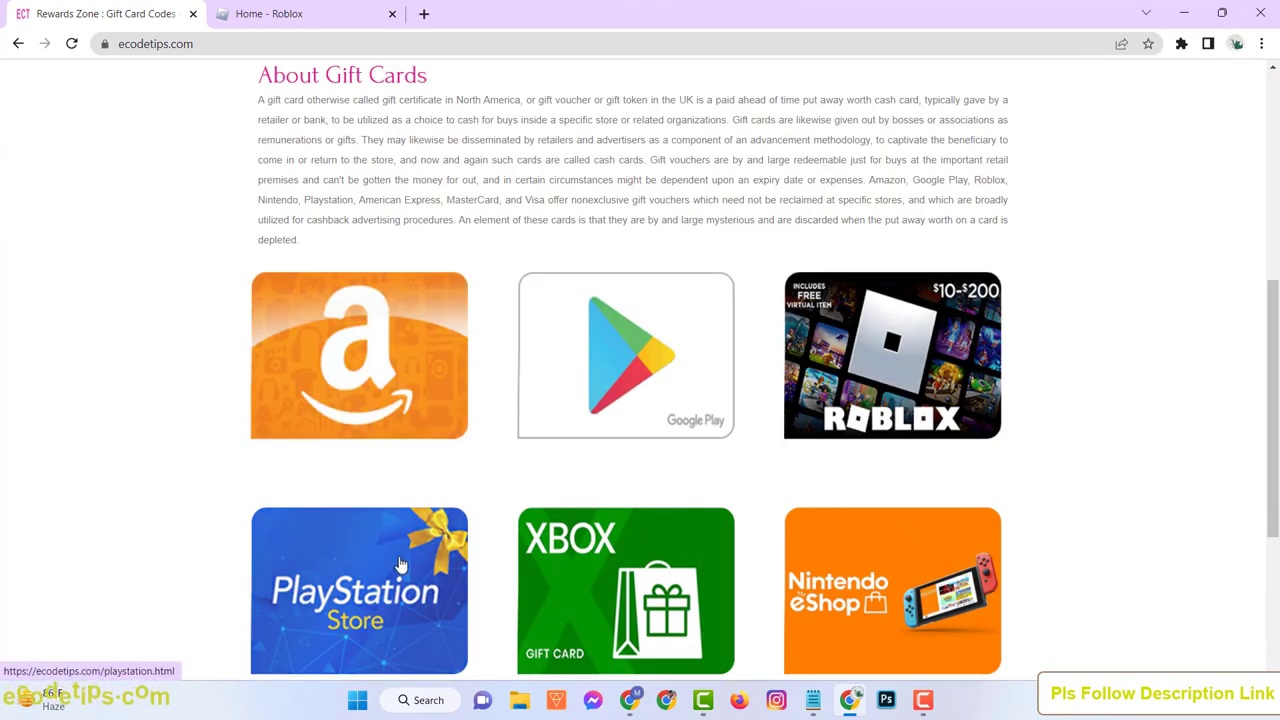
{"action": "scroll", "scroll_direction": "down", "scroll_amount": 3}
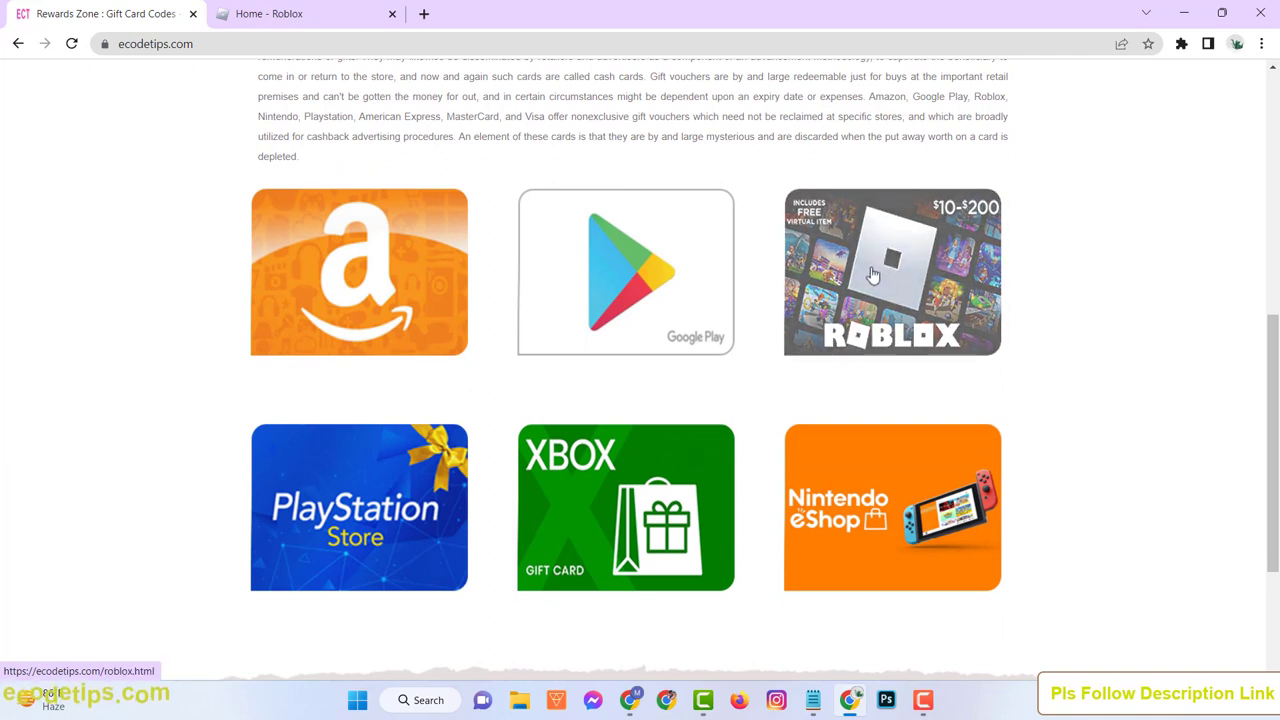
{"action": "left_click", "coordinate": [891, 271]}
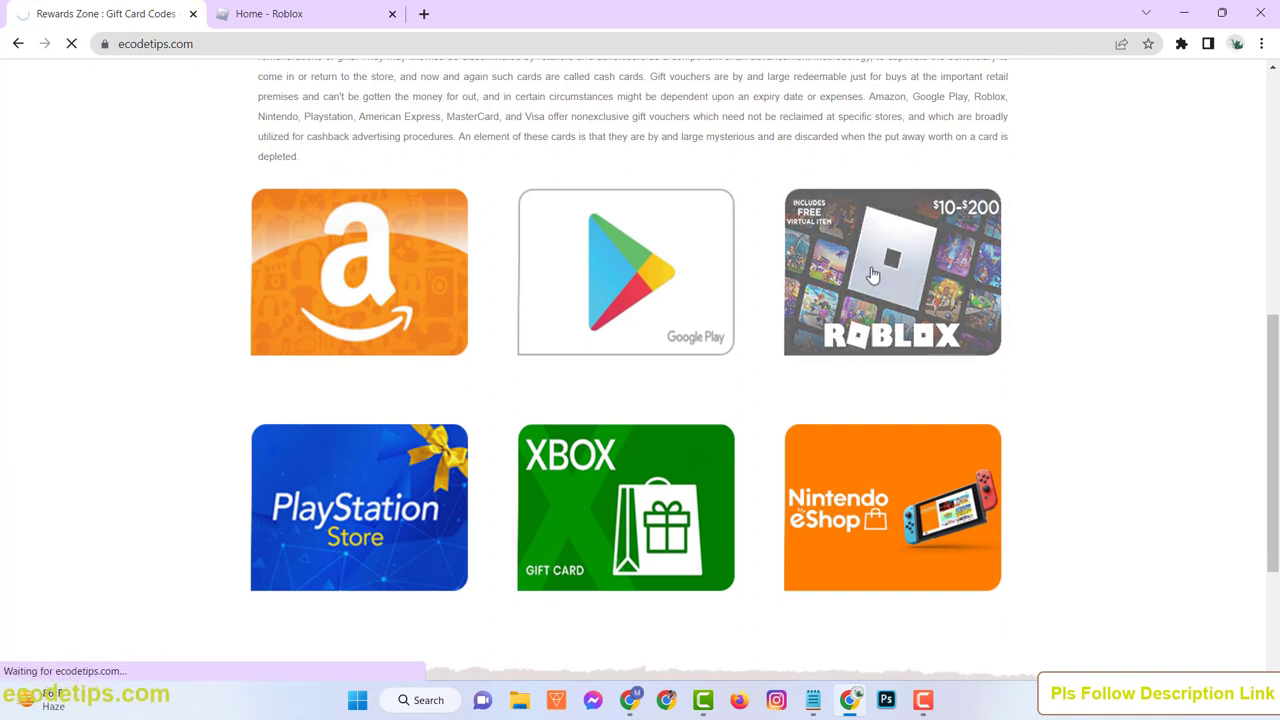
{"action": "left_click", "coordinate": [891, 271]}
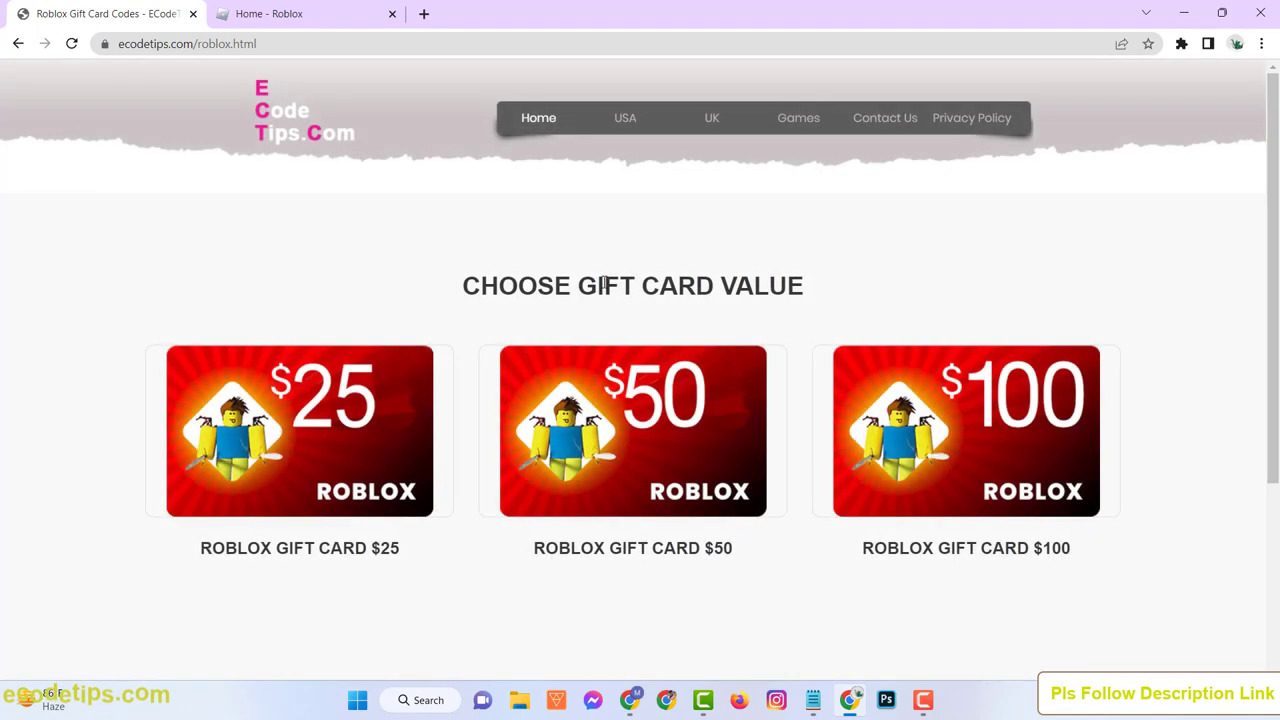
Step: Pick the $50 Roblox card value to generate the partly hidden code
{"action": "triple_click", "coordinate": [632, 285]}
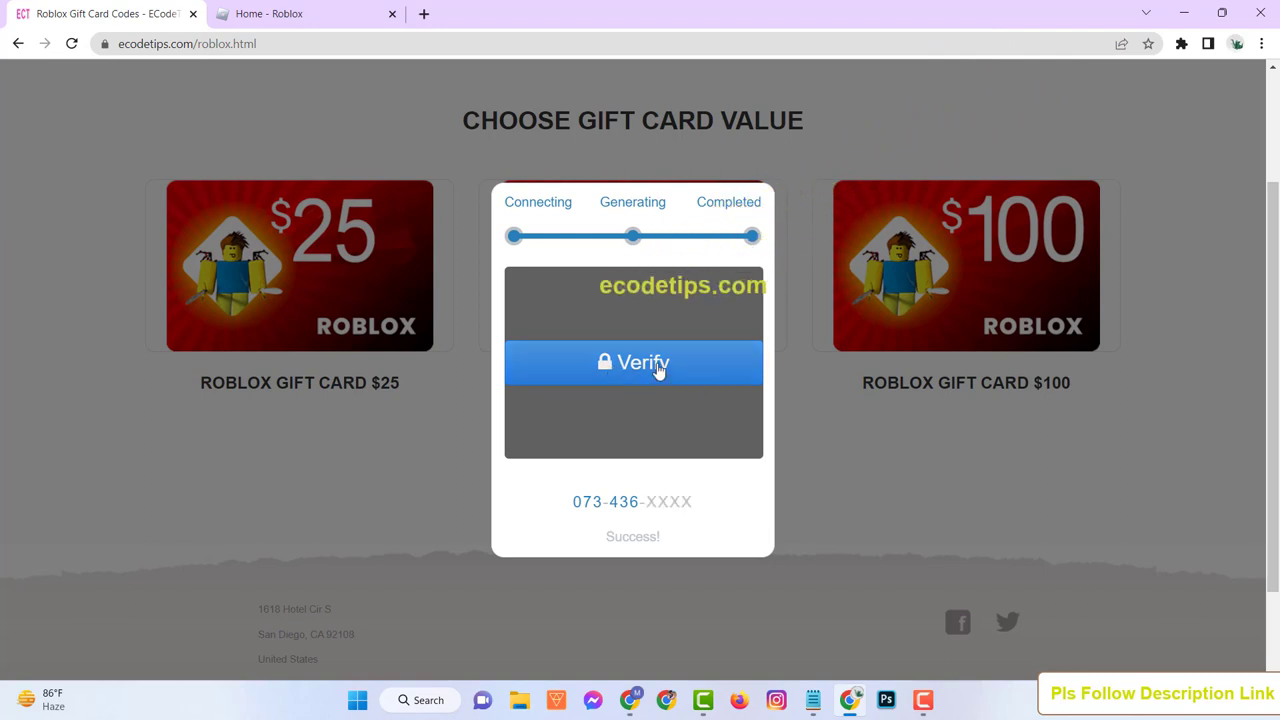
Step: Start verifying the code and open a reward offer from the list
{"action": "left_click", "coordinate": [632, 362]}
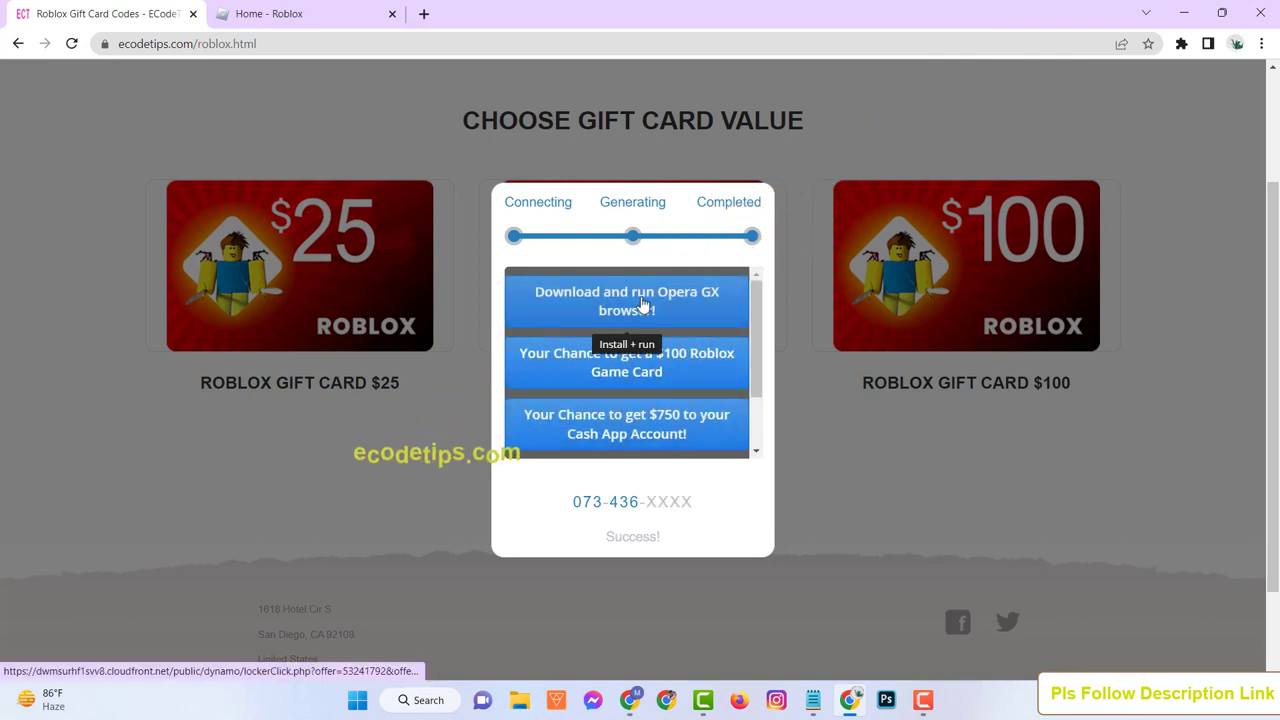
{"action": "scroll", "scroll_direction": "down", "scroll_amount": 3}
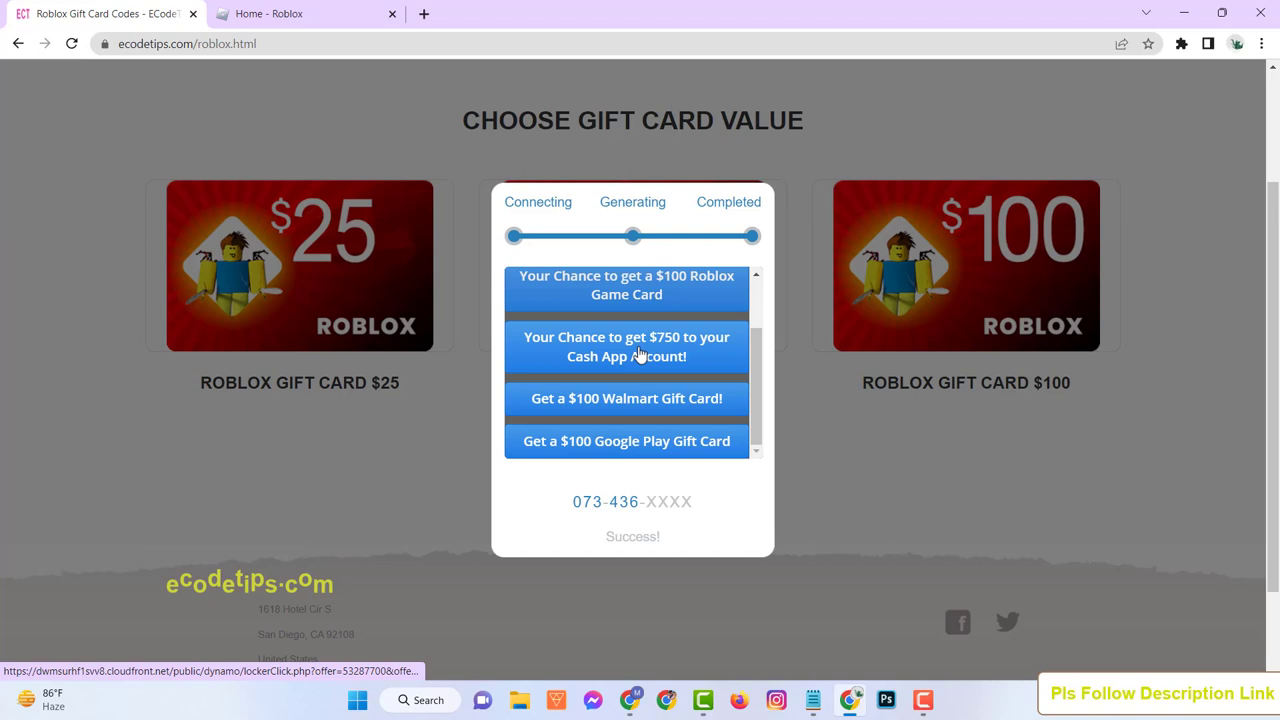
{"action": "scroll", "scroll_direction": "up", "scroll_amount": 3}
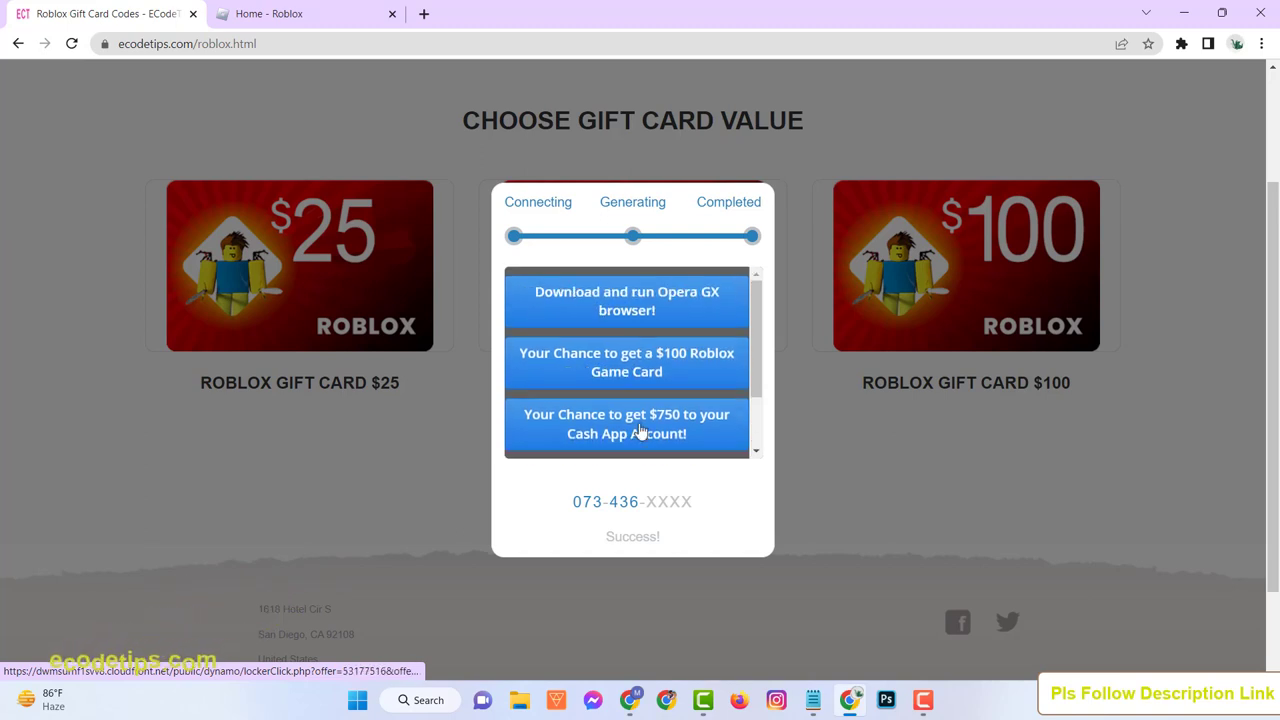
{"action": "left_click", "coordinate": [626, 423]}
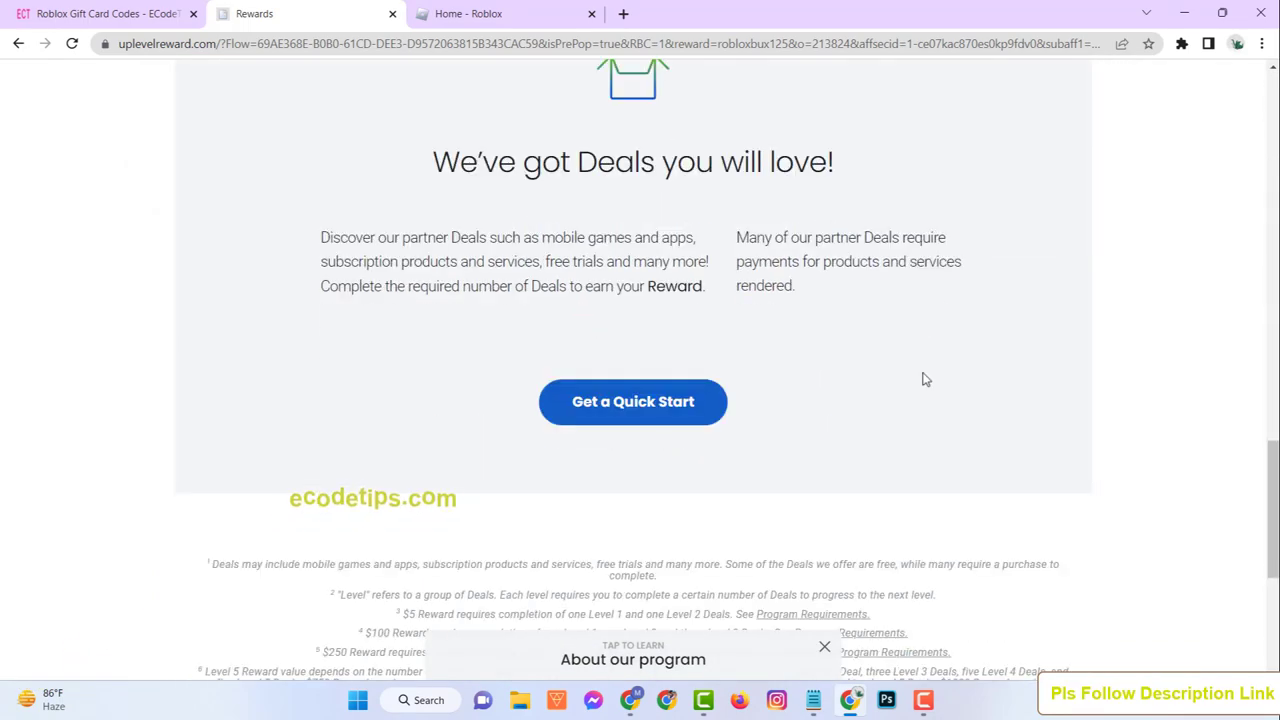
Step: Start the Quick Start signup and submit an email for the $125 reward
{"action": "left_click", "coordinate": [632, 401]}
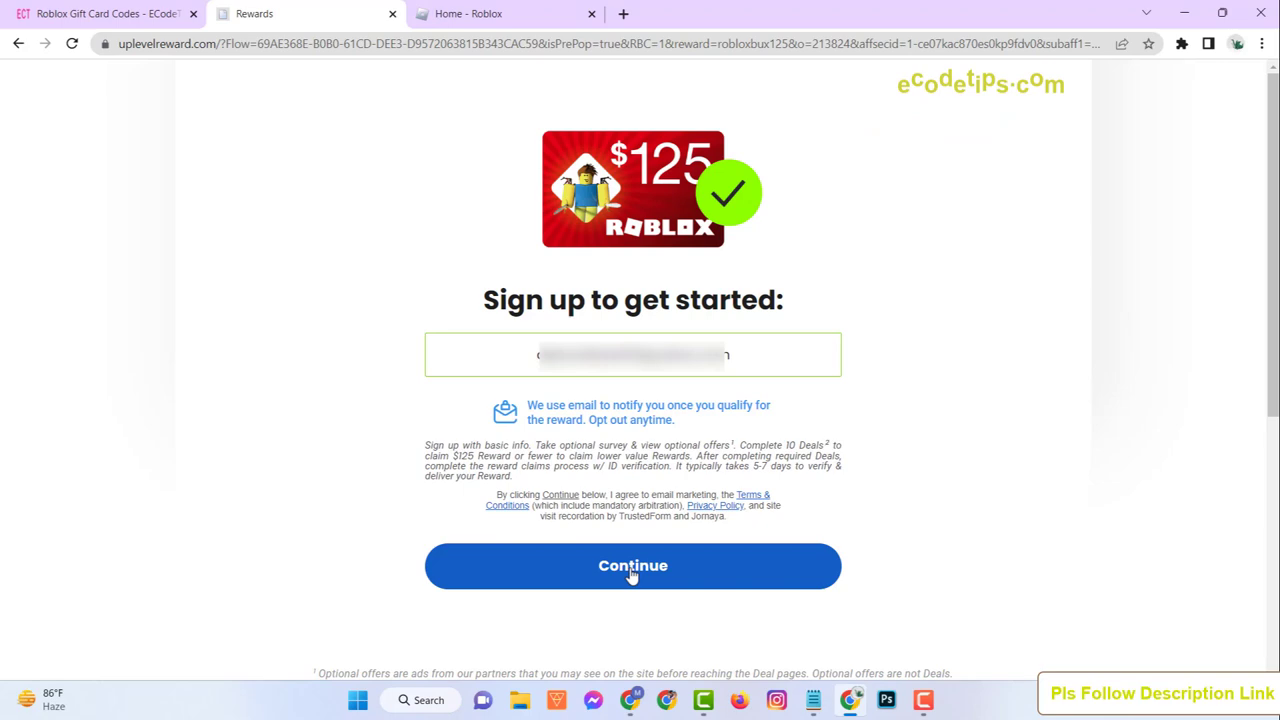
{"action": "left_click", "coordinate": [632, 566]}
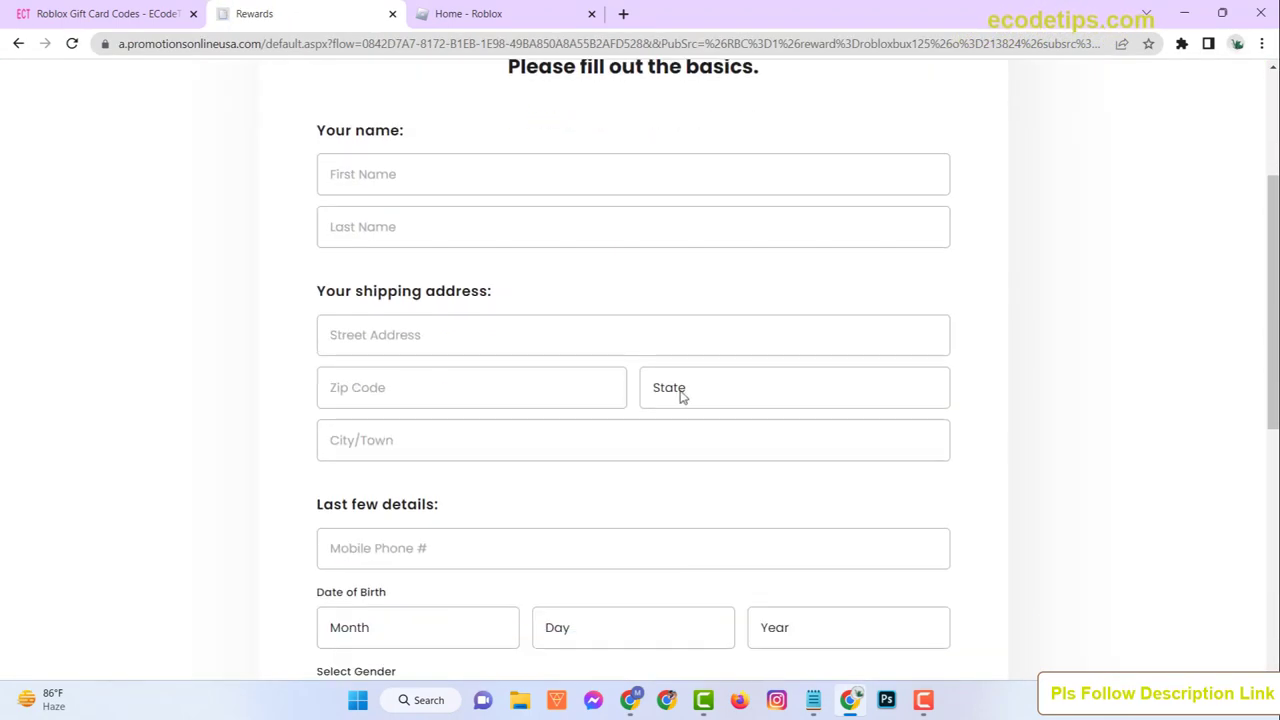
Step: Scroll past the name, address and phone fields and submit the details form
{"action": "scroll", "scroll_direction": "down", "scroll_amount": 3}
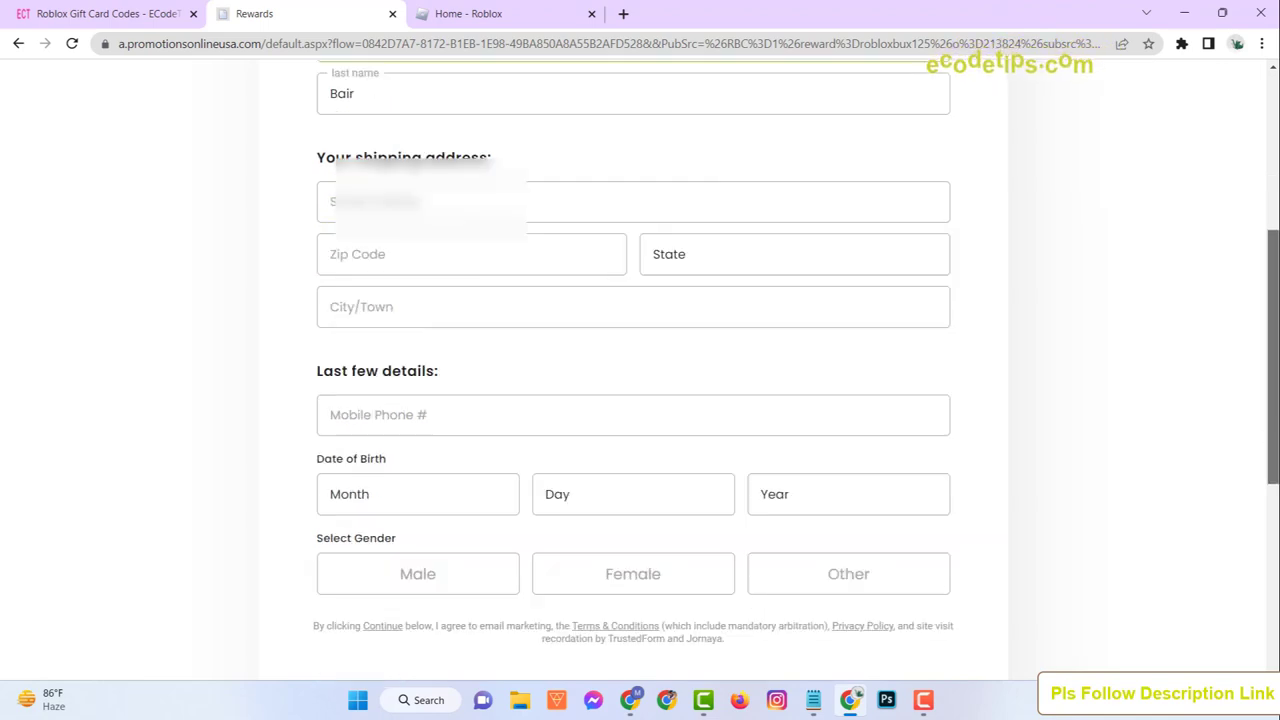
{"action": "scroll", "scroll_direction": "down", "scroll_amount": 3}
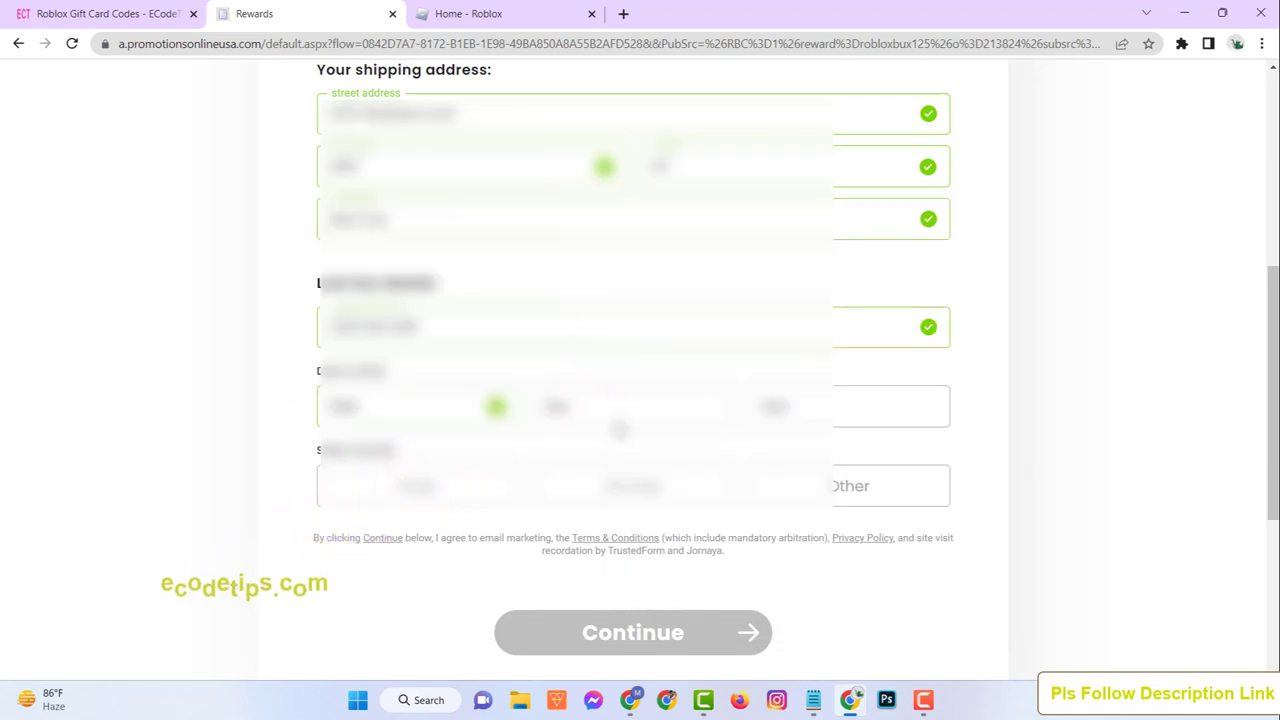
{"action": "left_click", "coordinate": [632, 632]}
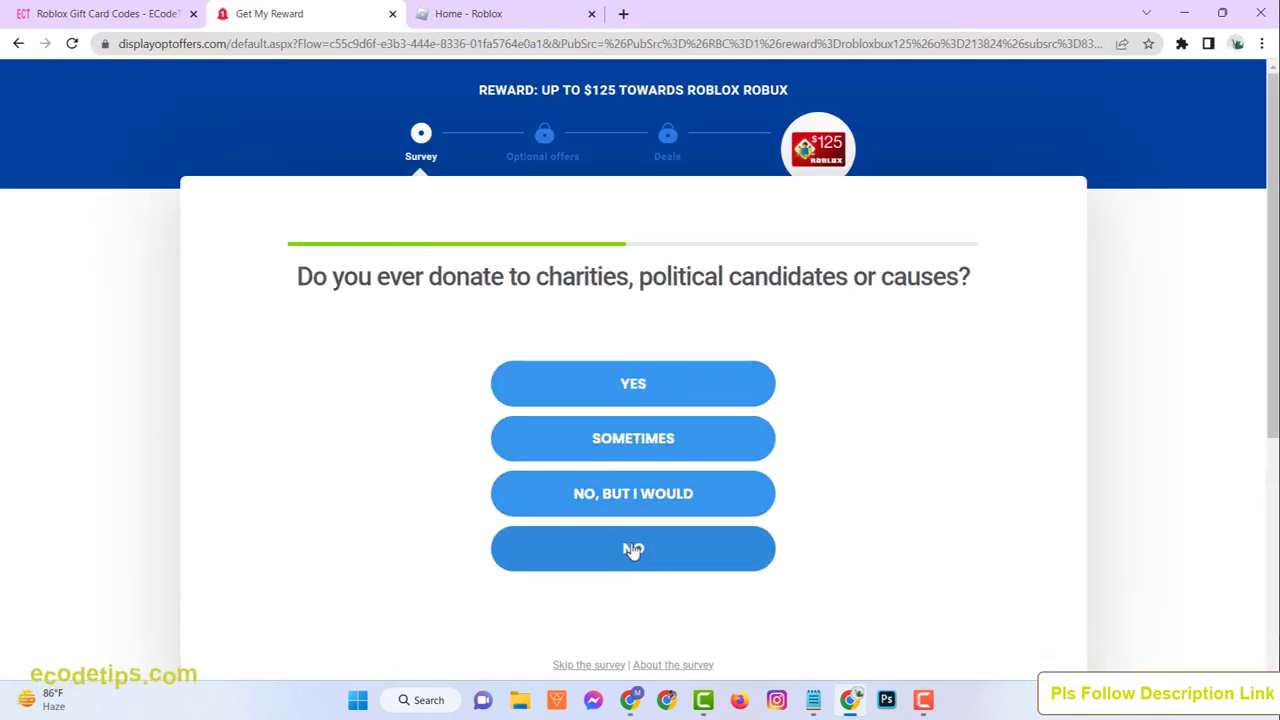
Step: Answer the donation, military, magazine and health questions, then select the revealed code
{"action": "left_click", "coordinate": [633, 548]}
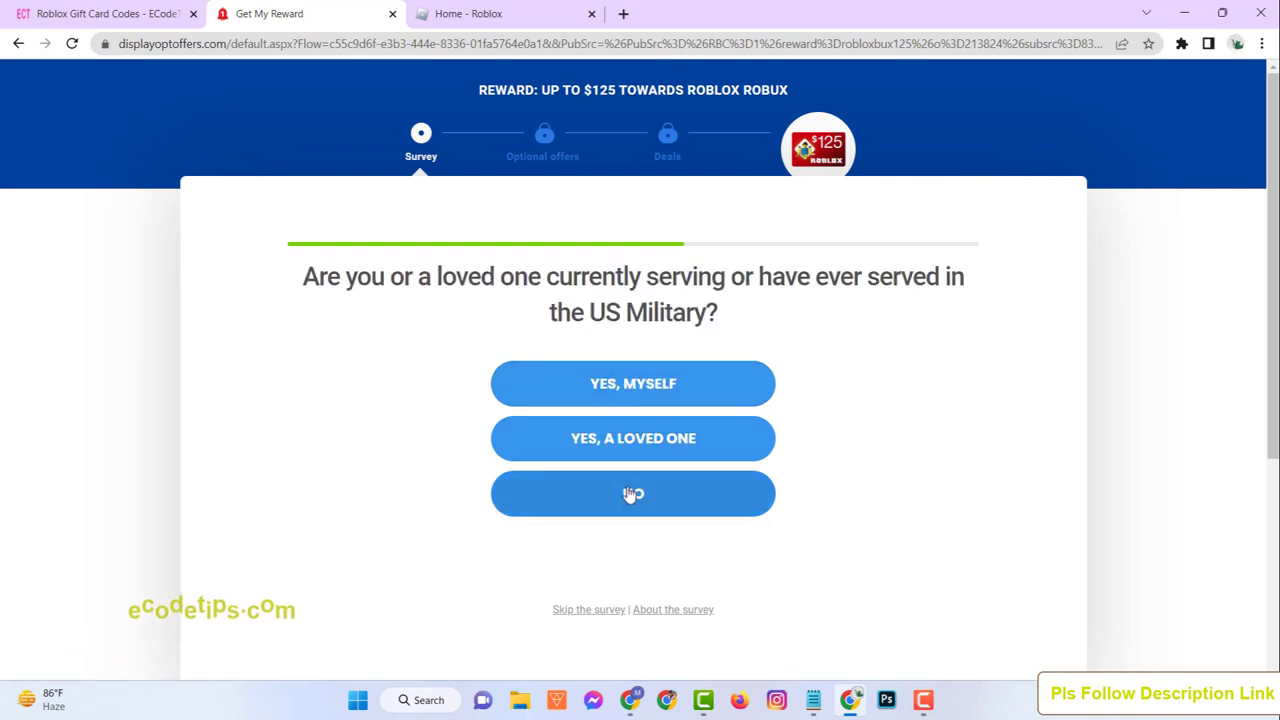
{"action": "left_click", "coordinate": [633, 493]}
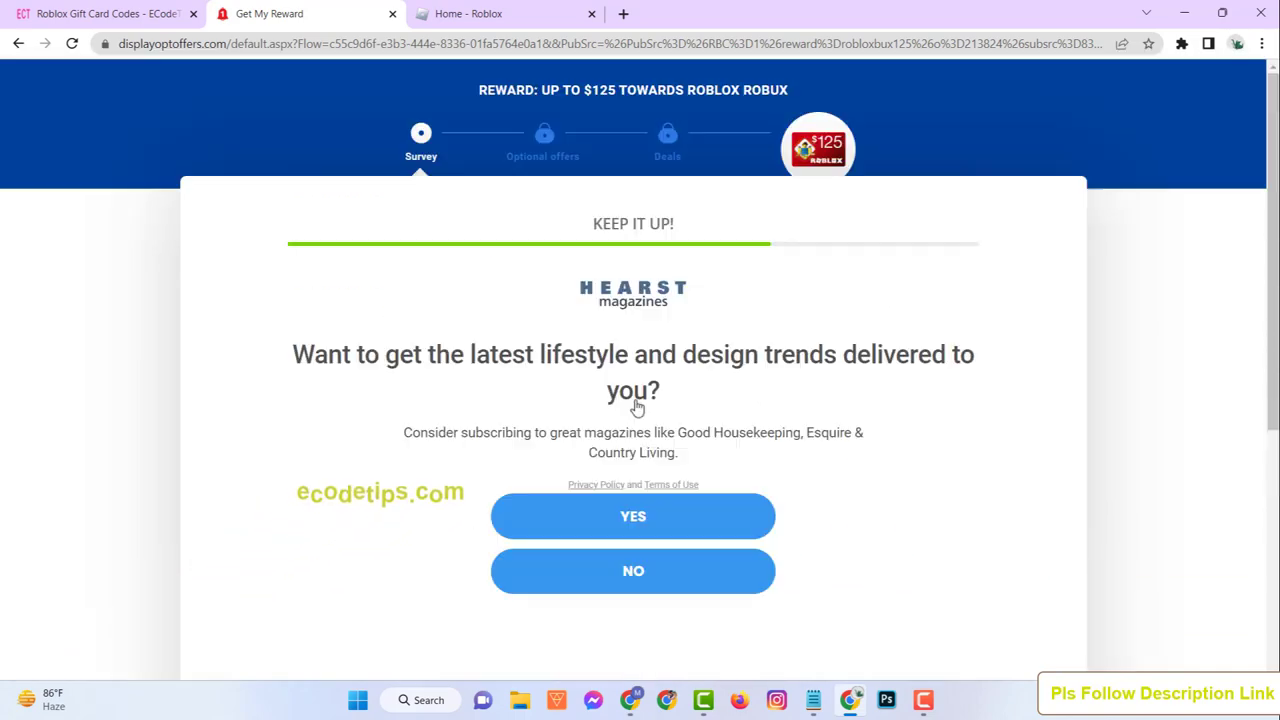
{"action": "left_click", "coordinate": [633, 570]}
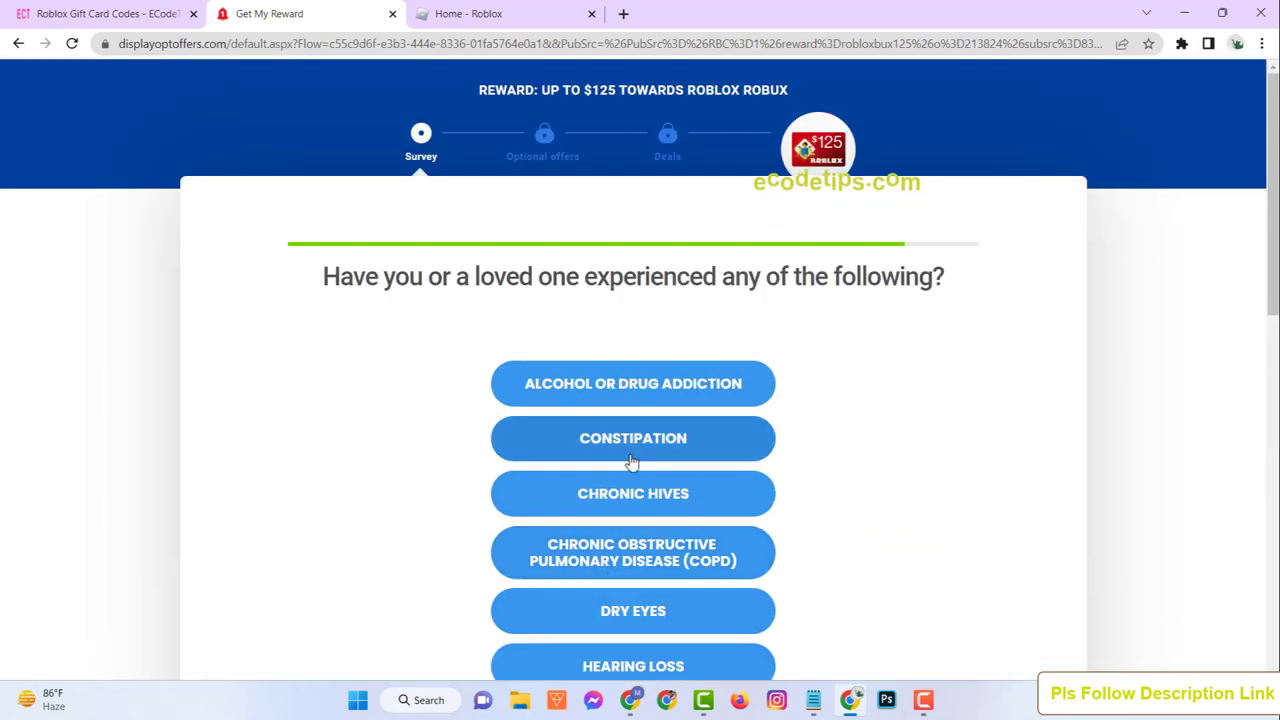
{"action": "left_click", "coordinate": [632, 438]}
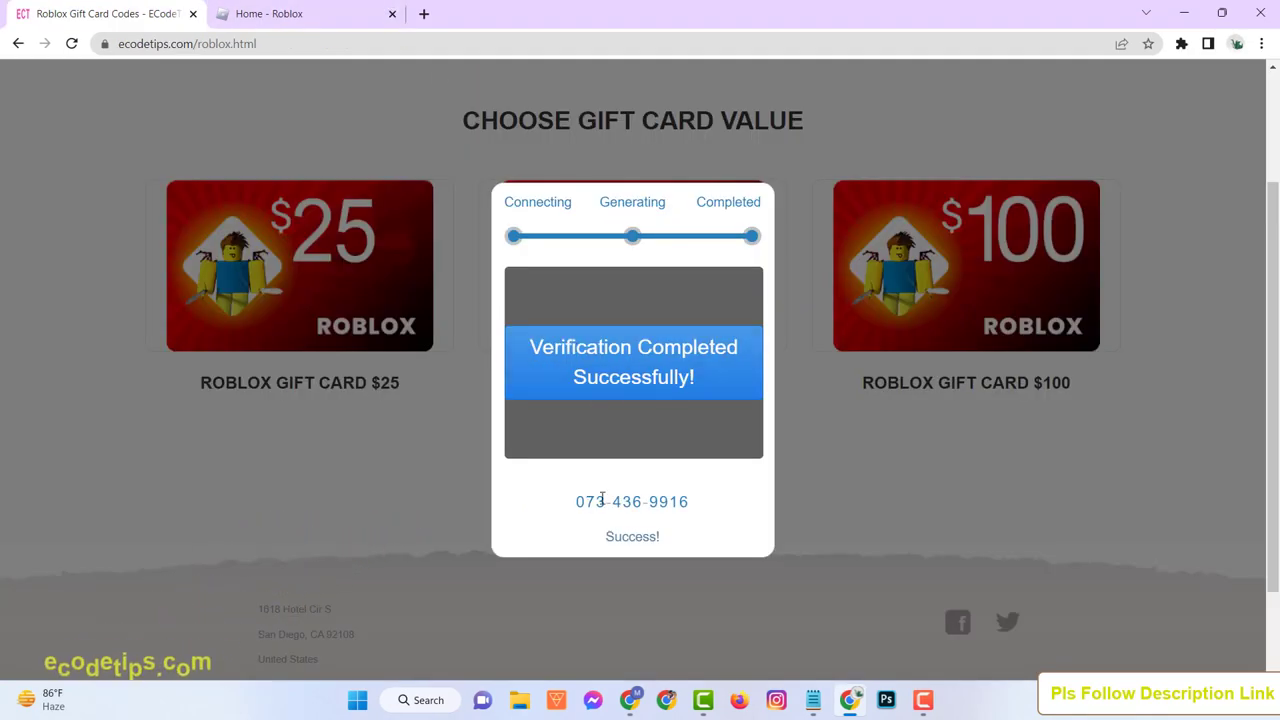
{"action": "double_click", "coordinate": [666, 501]}
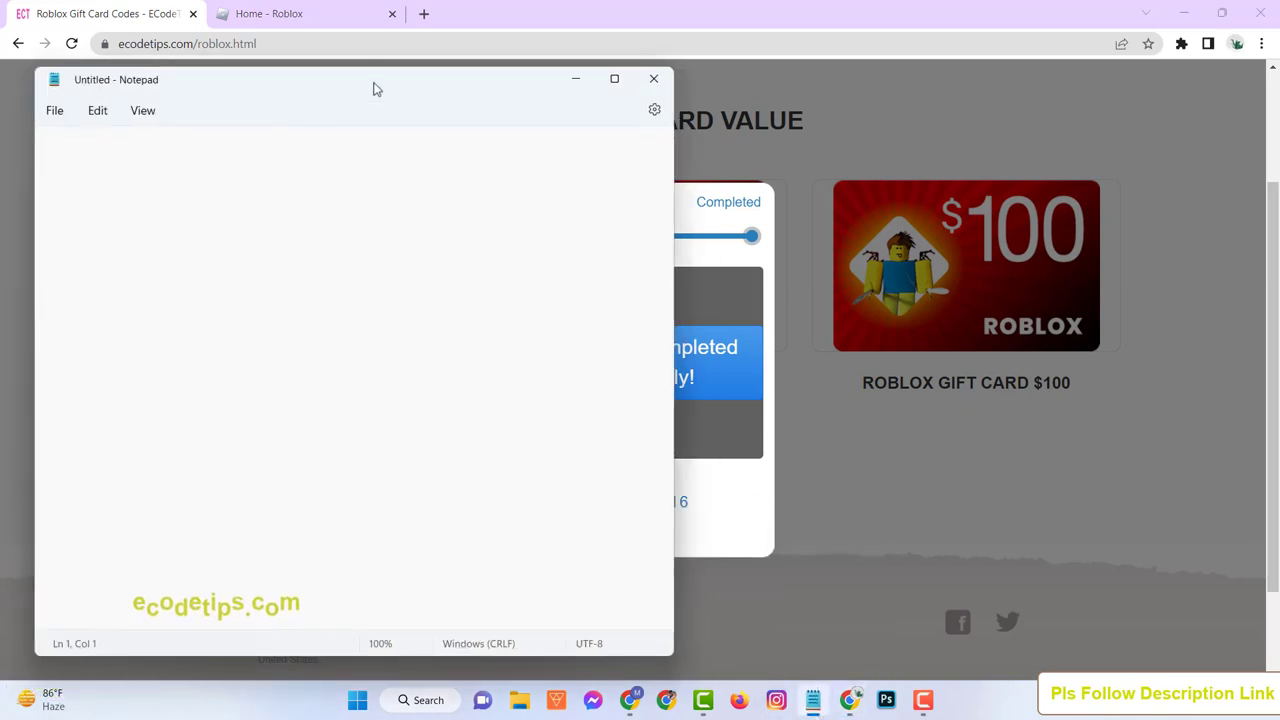
{"action": "left_click_drag", "start_coordinate": [377, 89], "coordinate": [377, 331]}
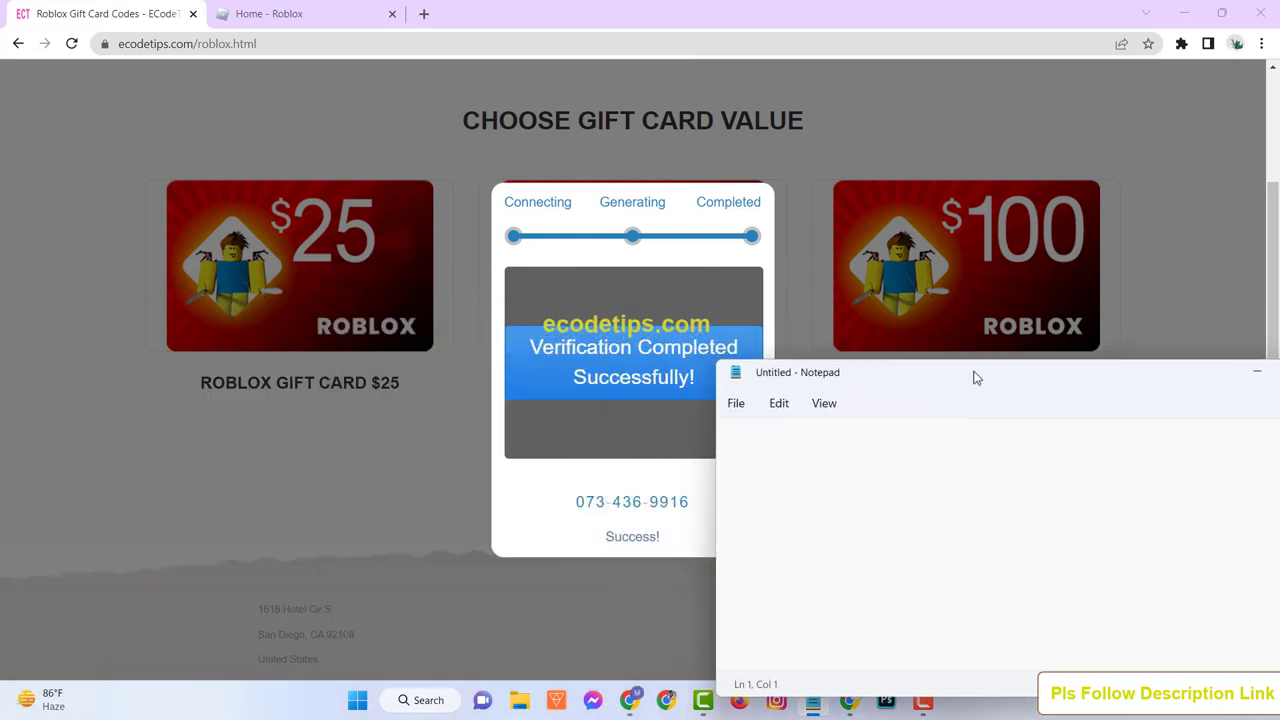
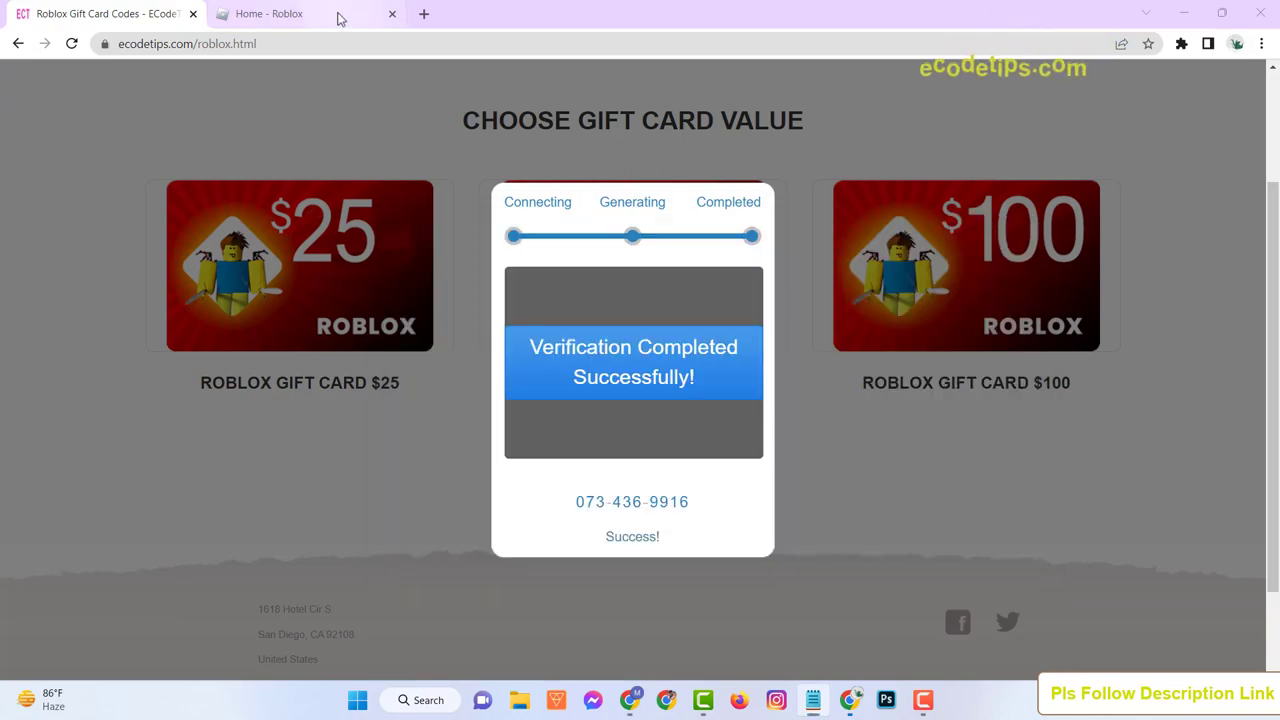
Step: Switch to the Roblox home tab and go to Gift Cards from the menu
{"action": "left_click", "coordinate": [268, 13]}
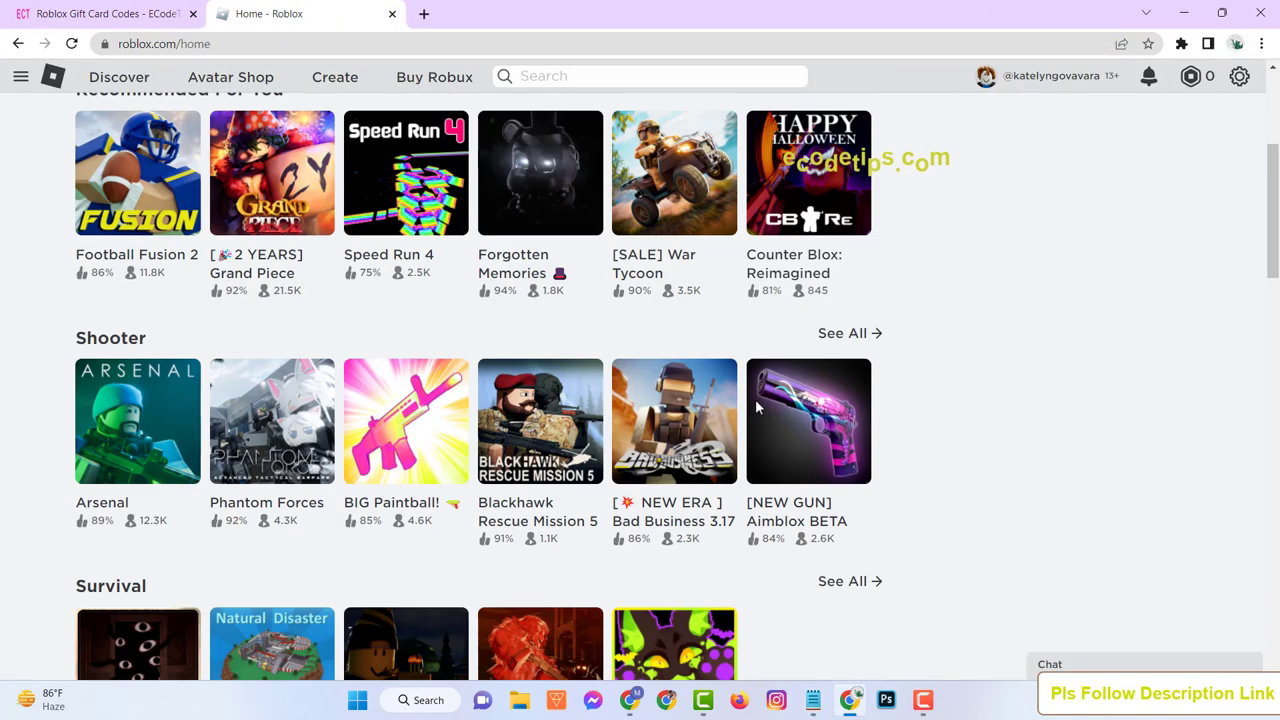
{"action": "scroll", "scroll_direction": "up", "scroll_amount": 3}
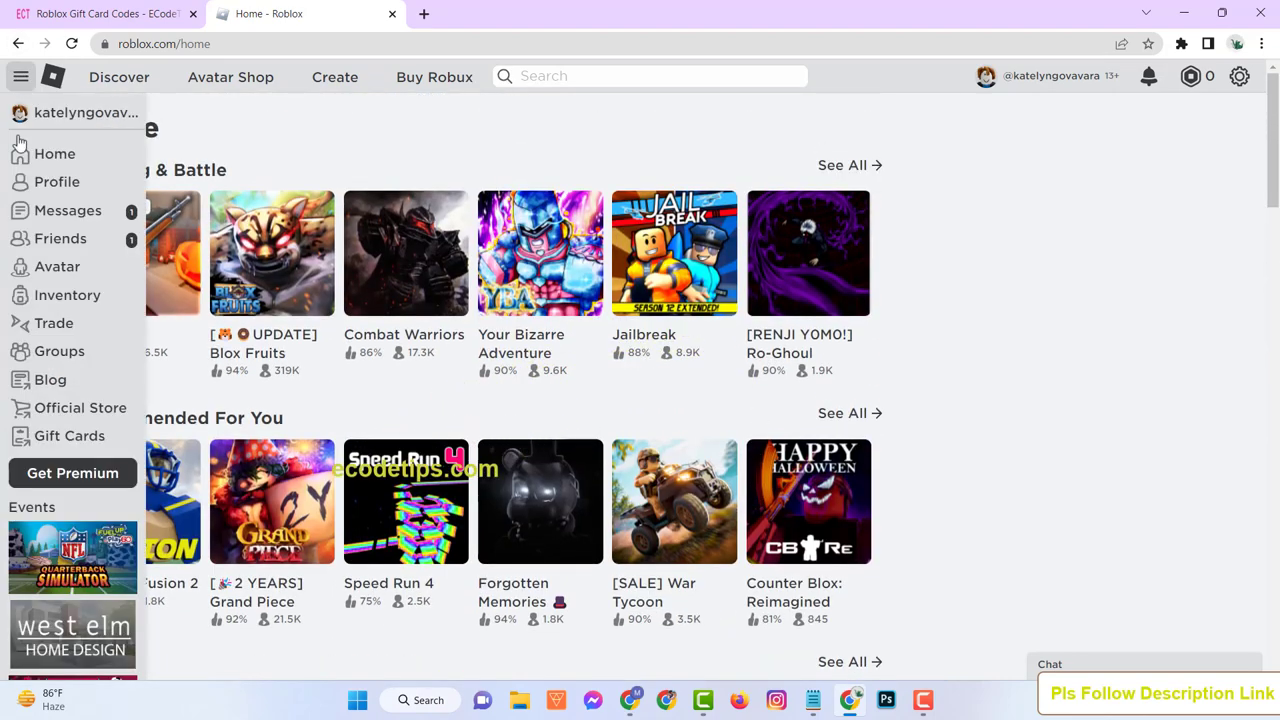
{"action": "mouse_move", "coordinate": [69, 435]}
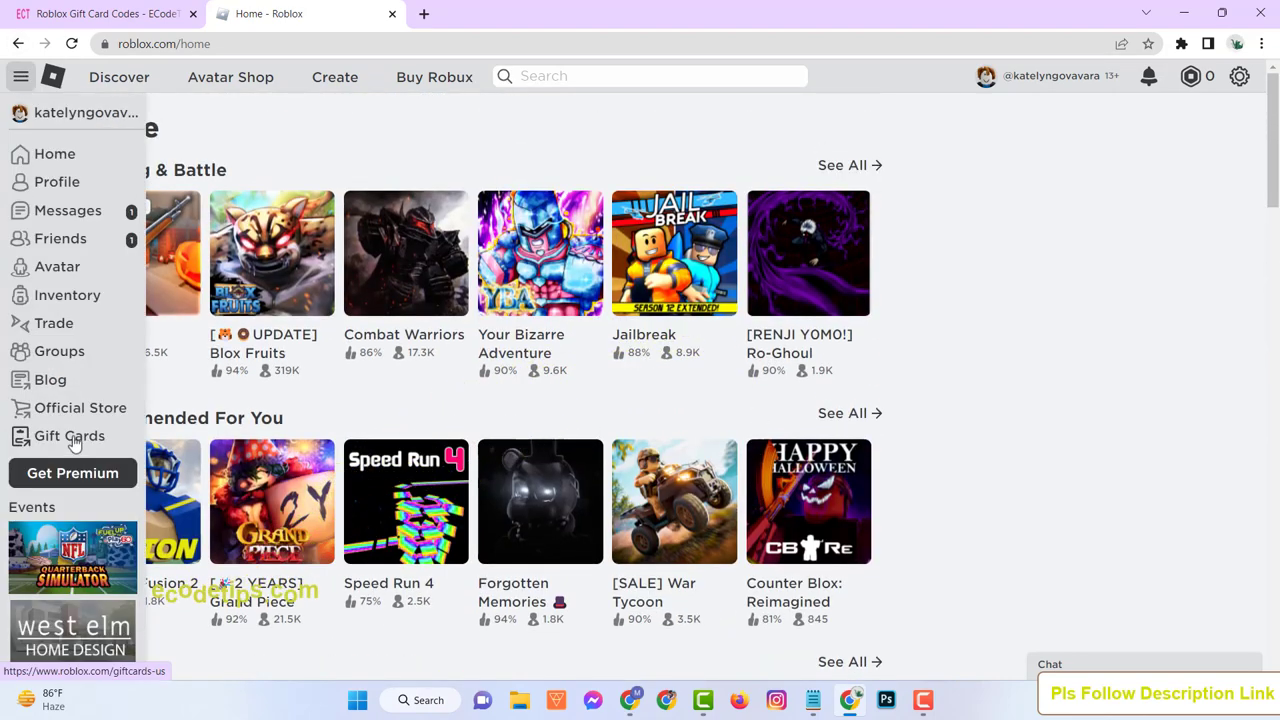
{"action": "left_click", "coordinate": [69, 435]}
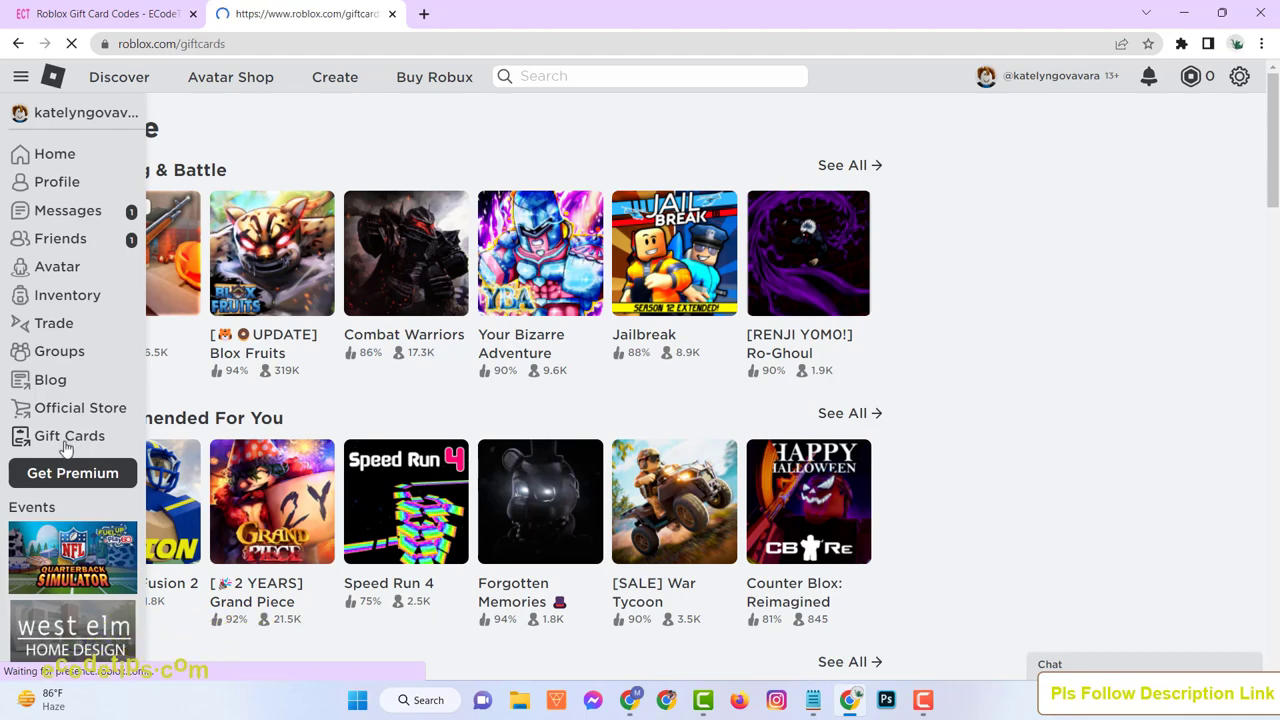
{"action": "left_click", "coordinate": [69, 436]}
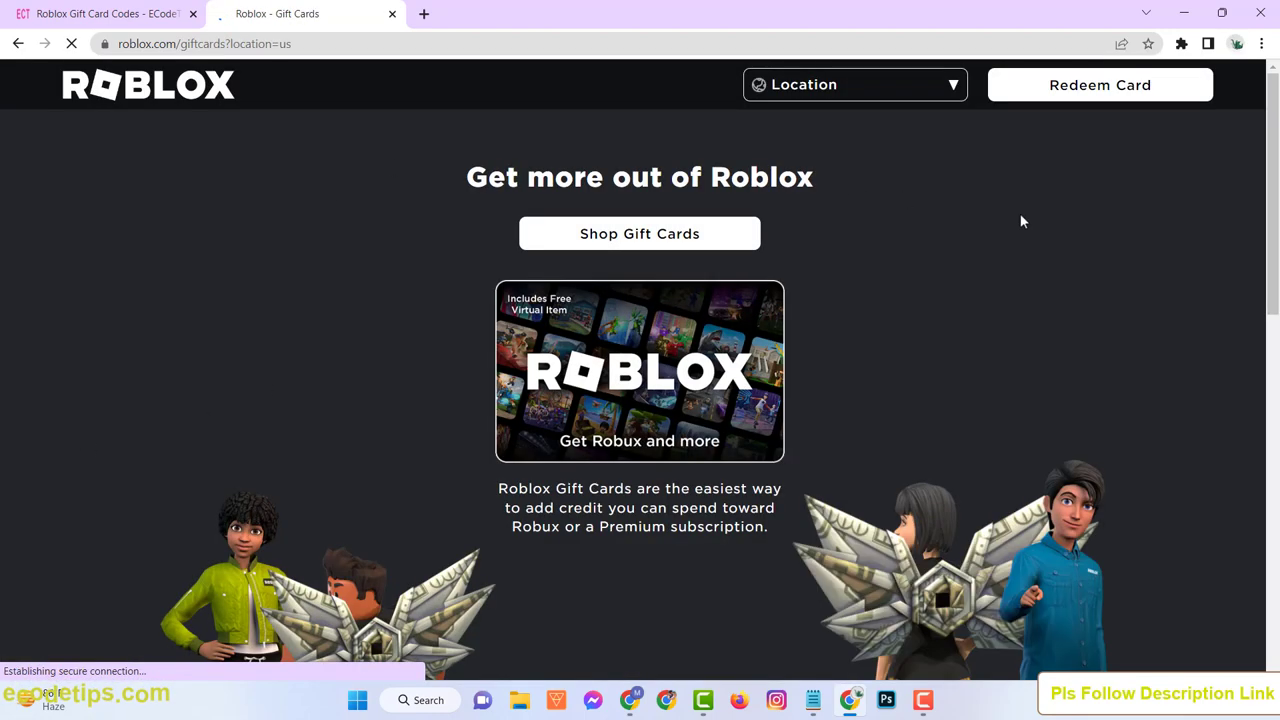
{"action": "scroll", "scroll_direction": "down", "scroll_amount": 3}
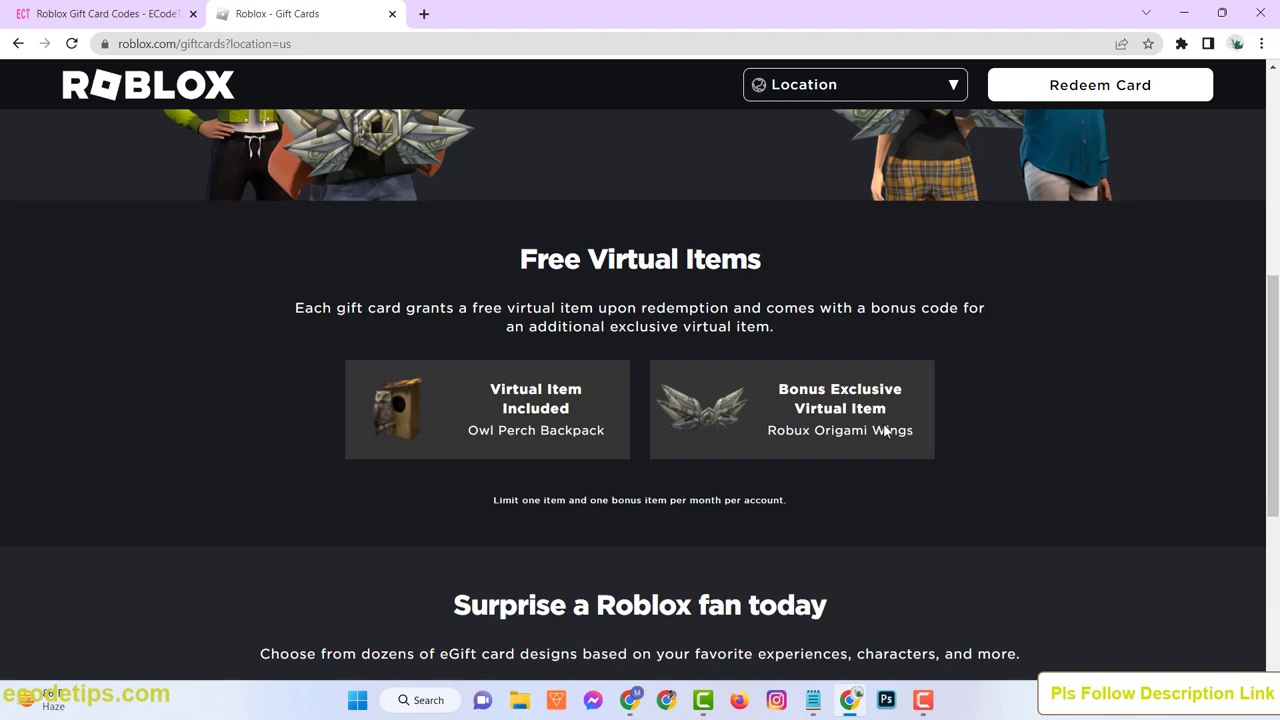
{"action": "scroll", "scroll_direction": "up", "scroll_amount": 3}
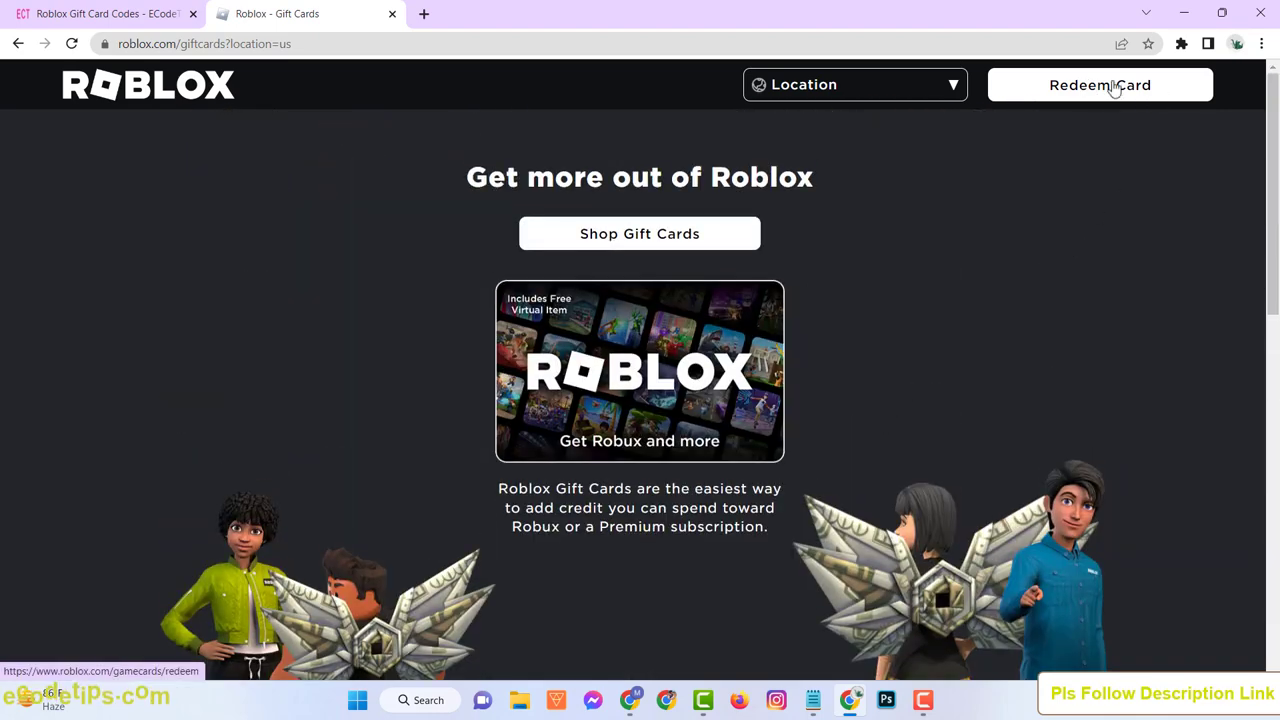
{"action": "left_click", "coordinate": [1099, 85]}
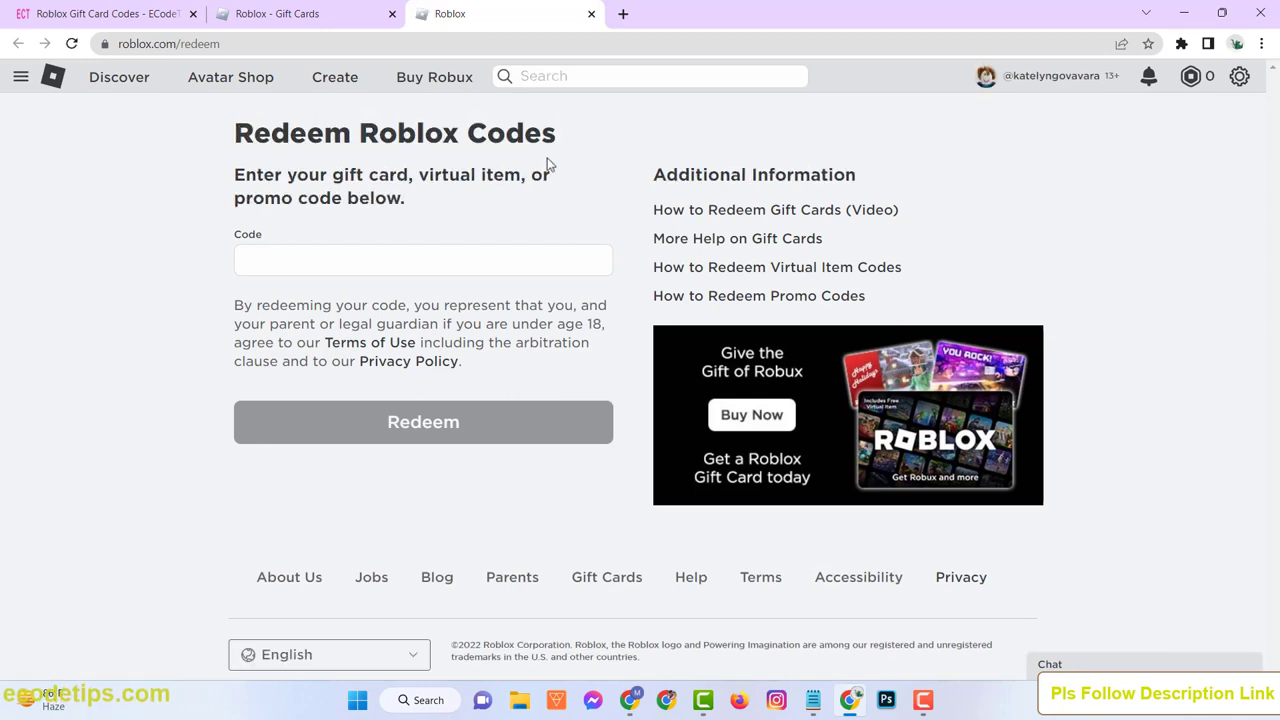
{"action": "left_click", "coordinate": [1197, 76]}
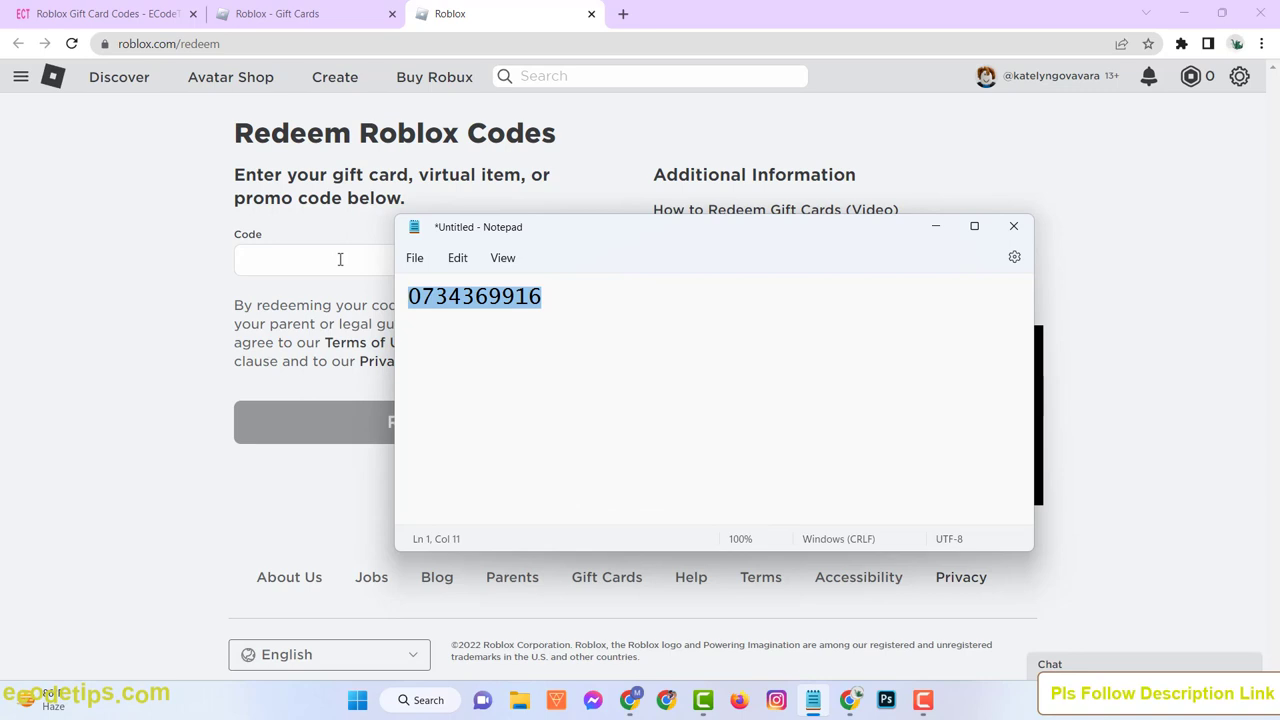
{"action": "right_click", "coordinate": [340, 260]}
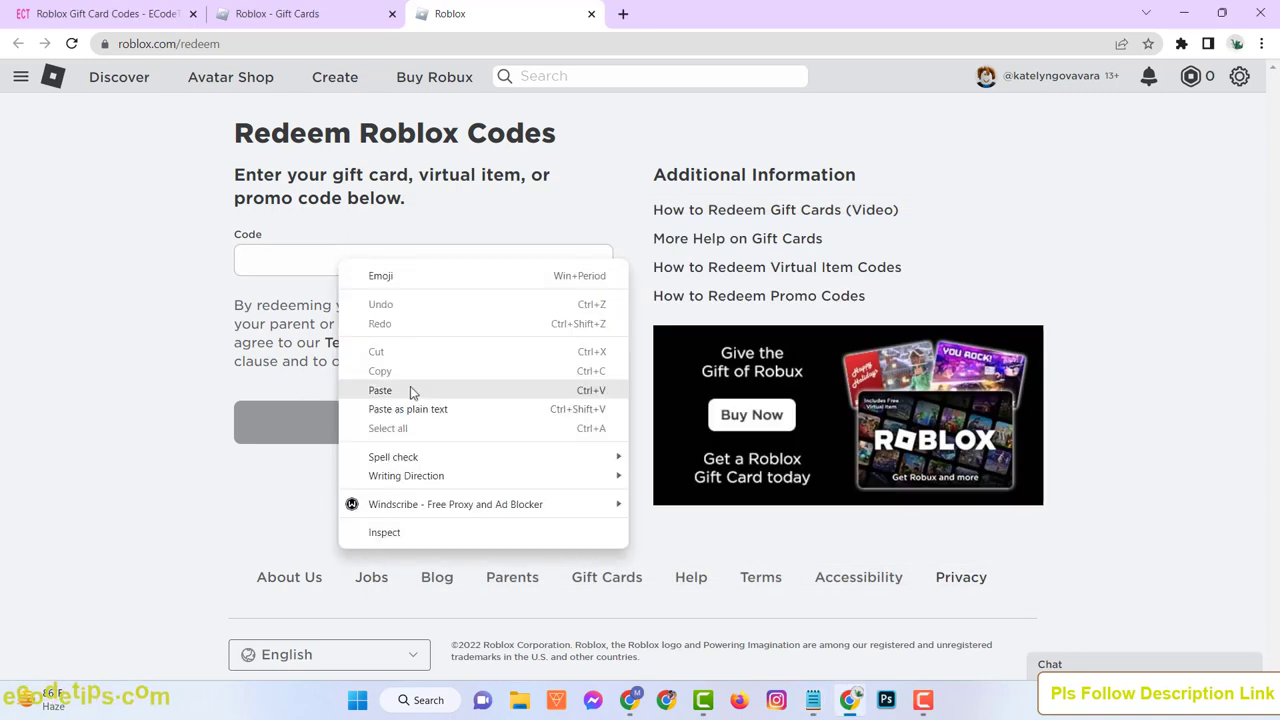
{"action": "left_click", "coordinate": [380, 390]}
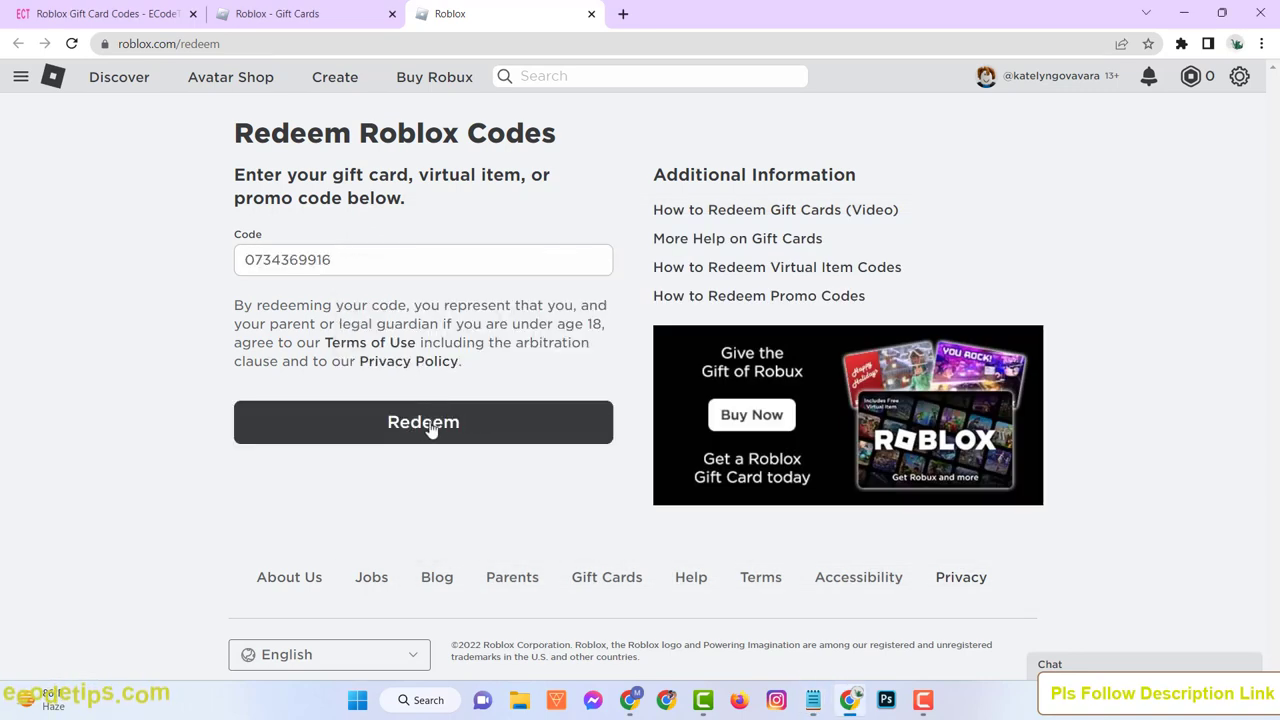
{"action": "left_click", "coordinate": [423, 421]}
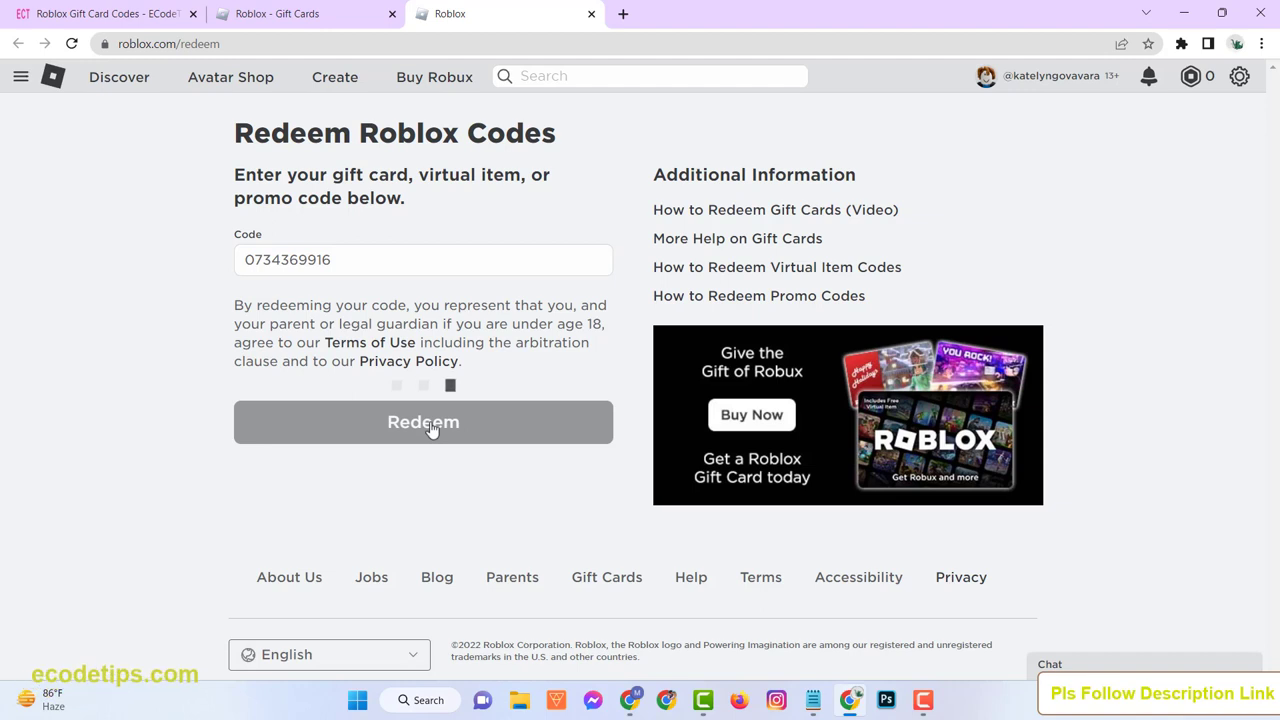
{"action": "left_click", "coordinate": [423, 421]}
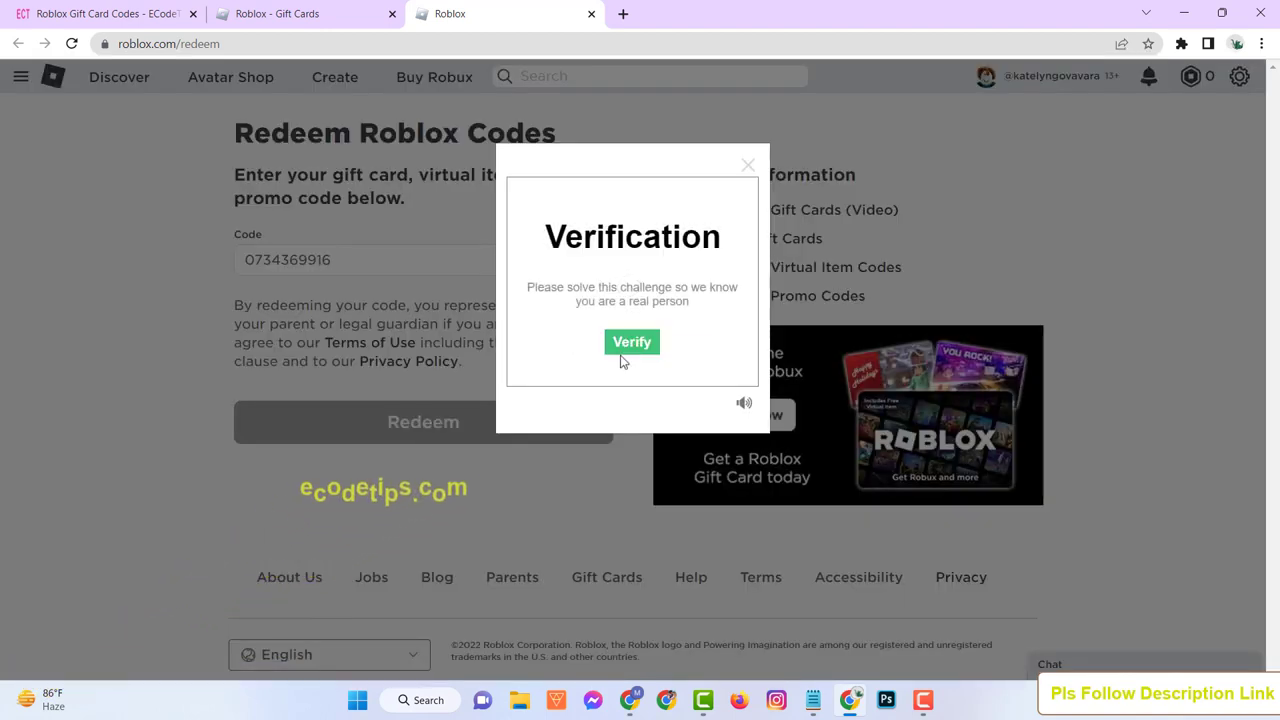
Step: Complete the verification challenge and select the resulting $100.00 credit balance
{"action": "left_click", "coordinate": [632, 341]}
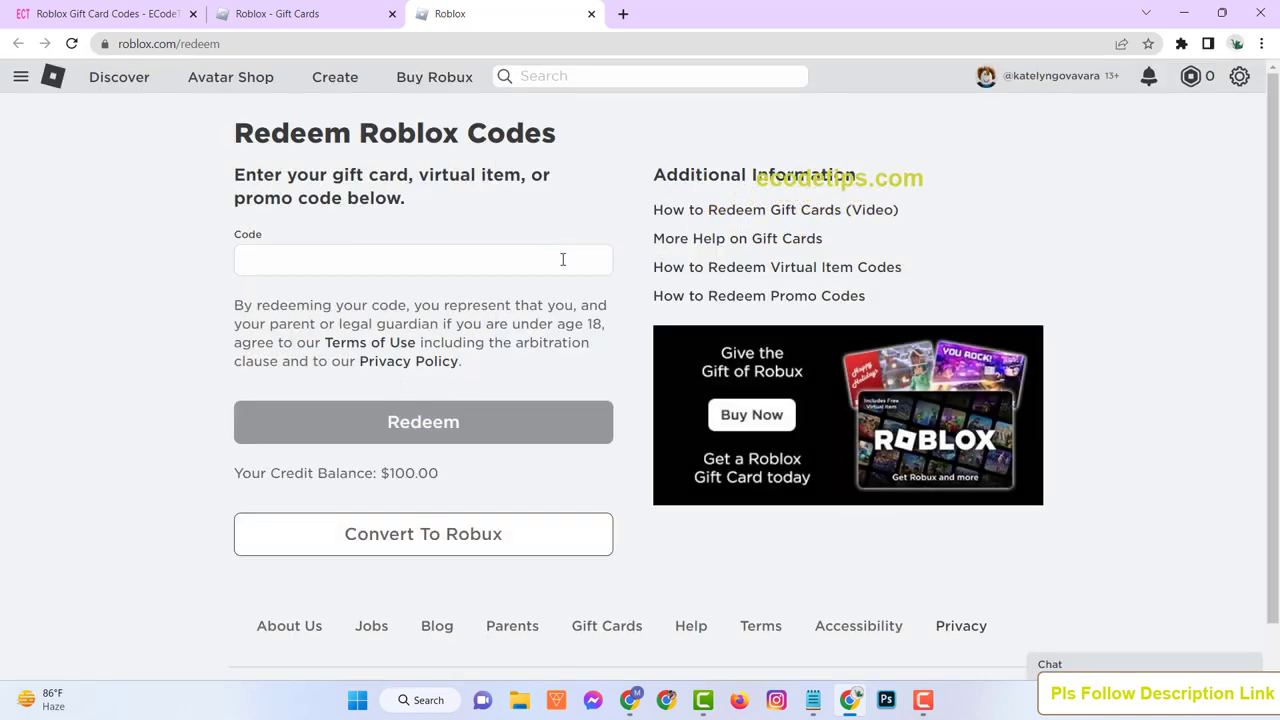
{"action": "double_click", "coordinate": [285, 473]}
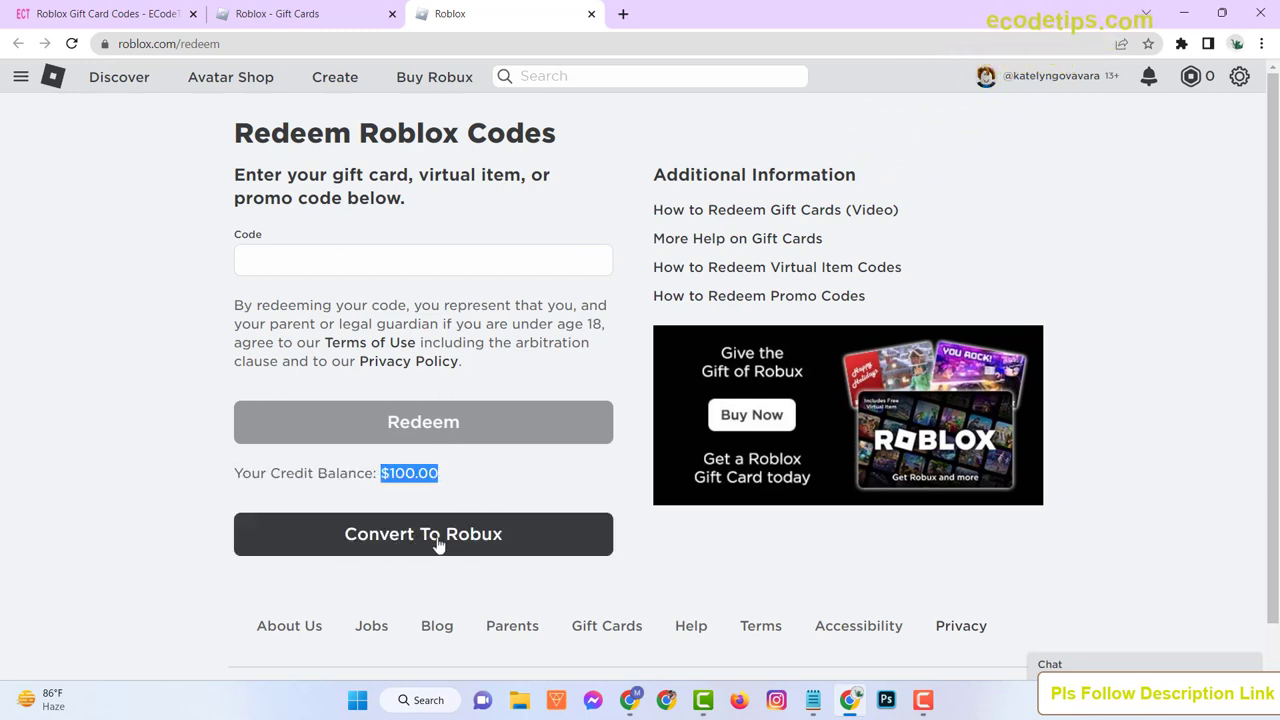
Step: Convert the $100.00 credit to Robux and view the 10000 Robux balance
{"action": "left_click", "coordinate": [423, 533]}
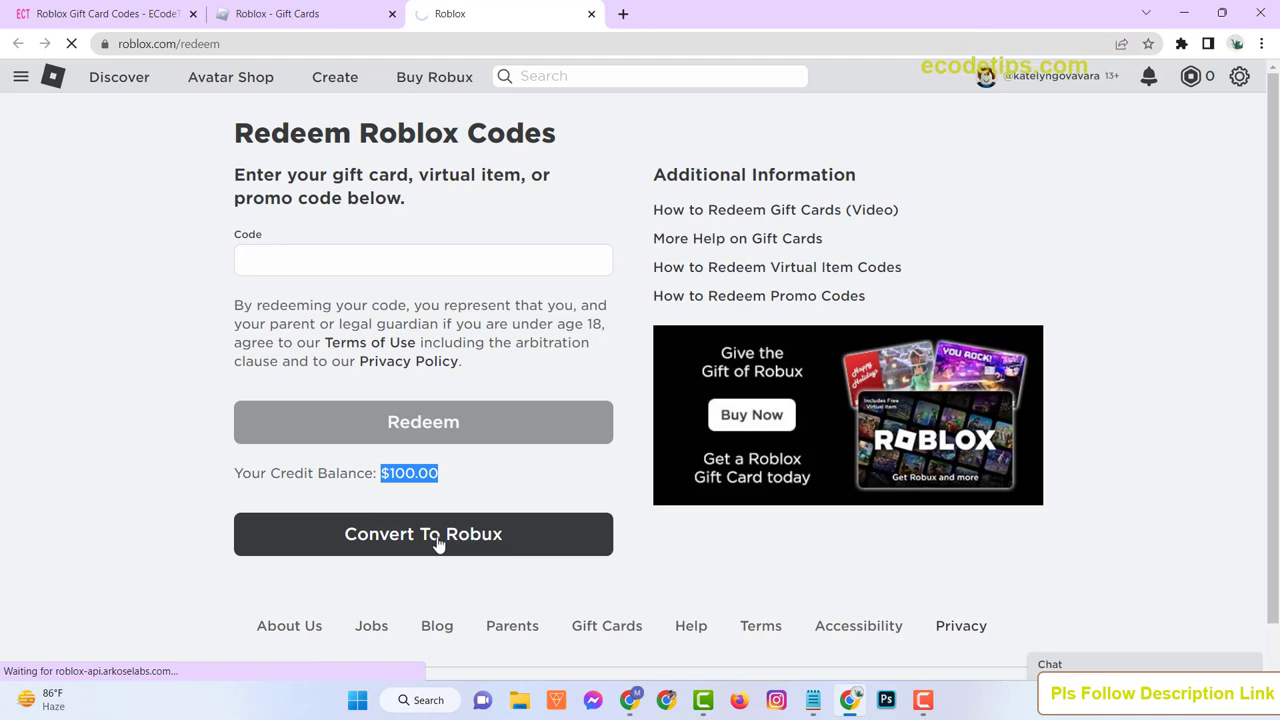
{"action": "left_click", "coordinate": [423, 533]}
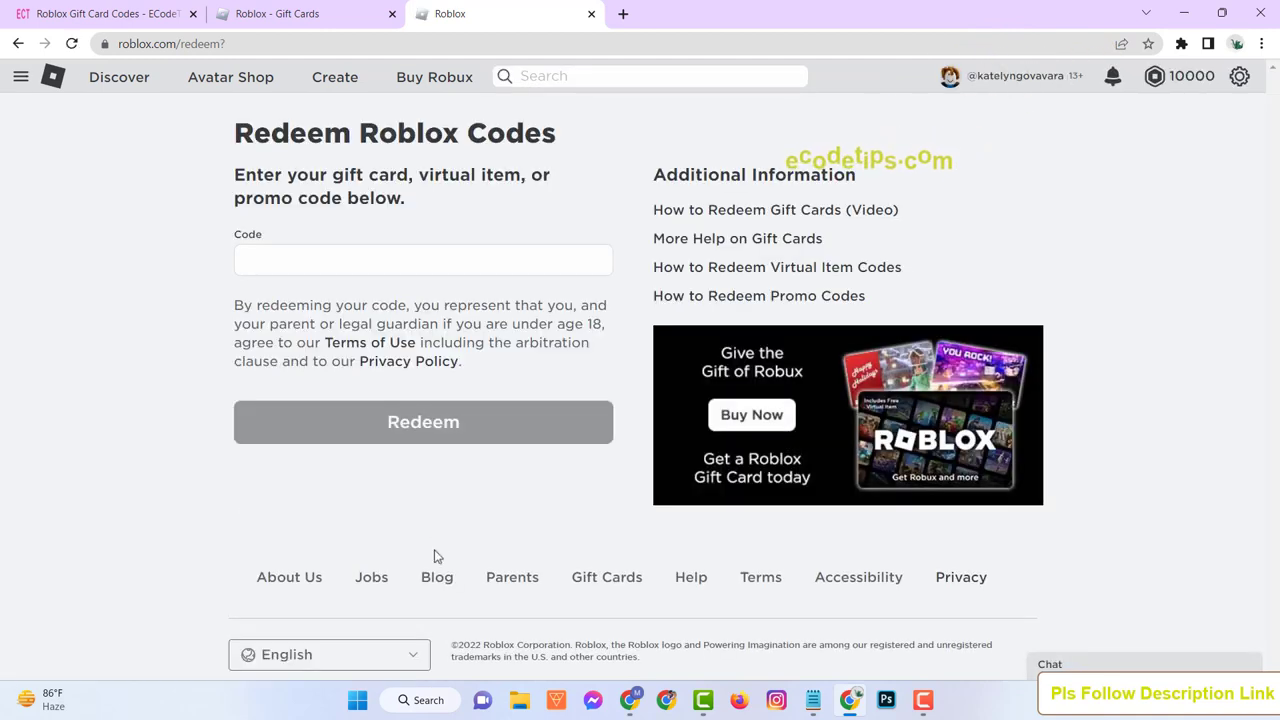
{"action": "mouse_move", "coordinate": [1180, 76]}
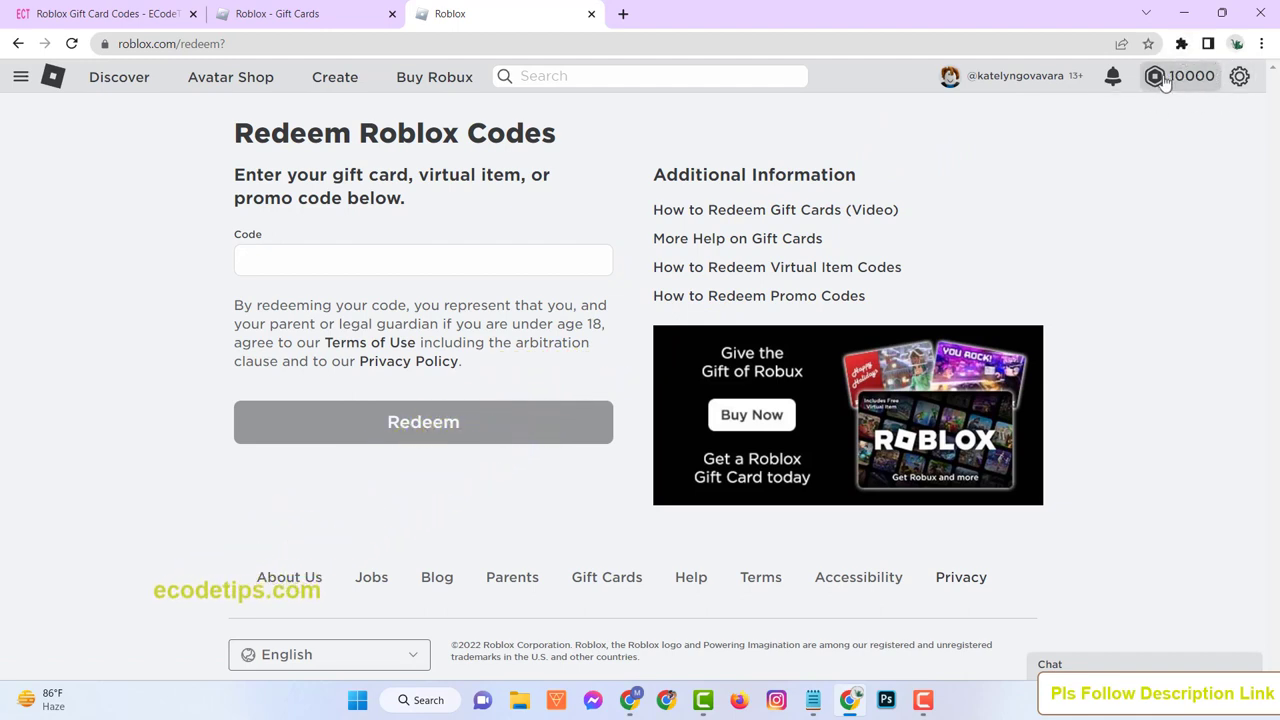
{"action": "left_click", "coordinate": [1185, 76]}
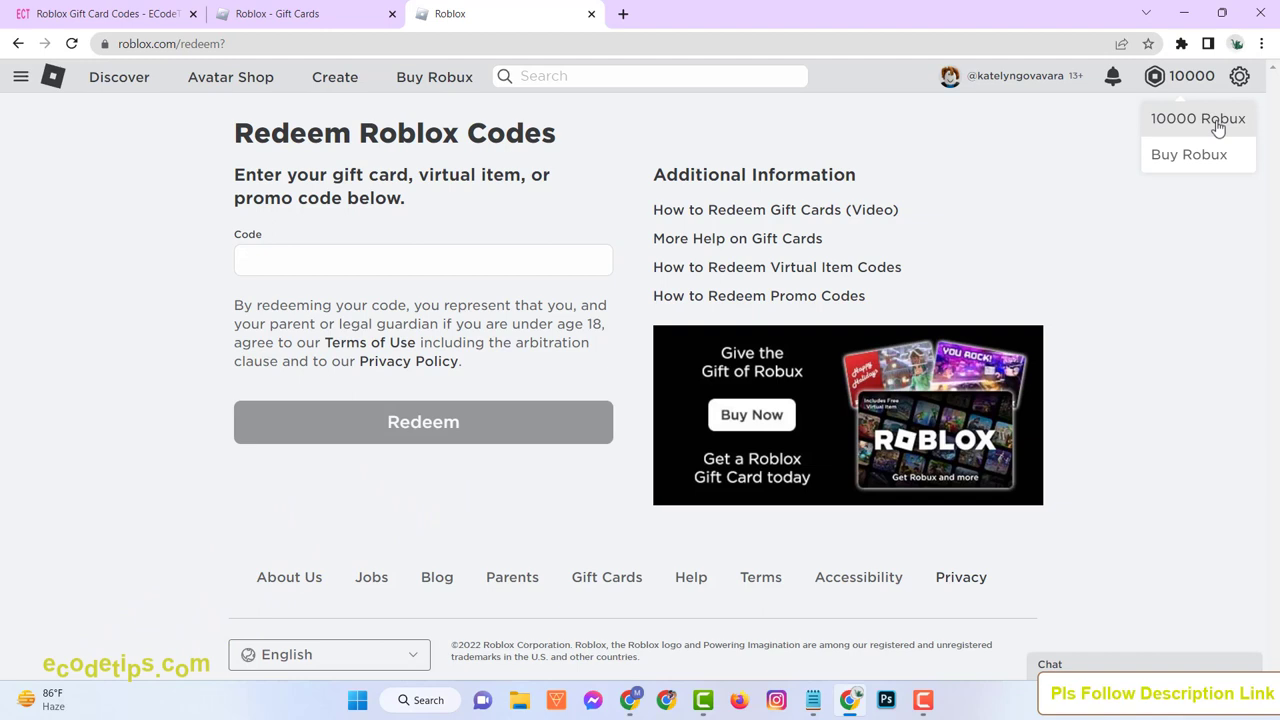
{"action": "mouse_move", "coordinate": [1189, 62]}
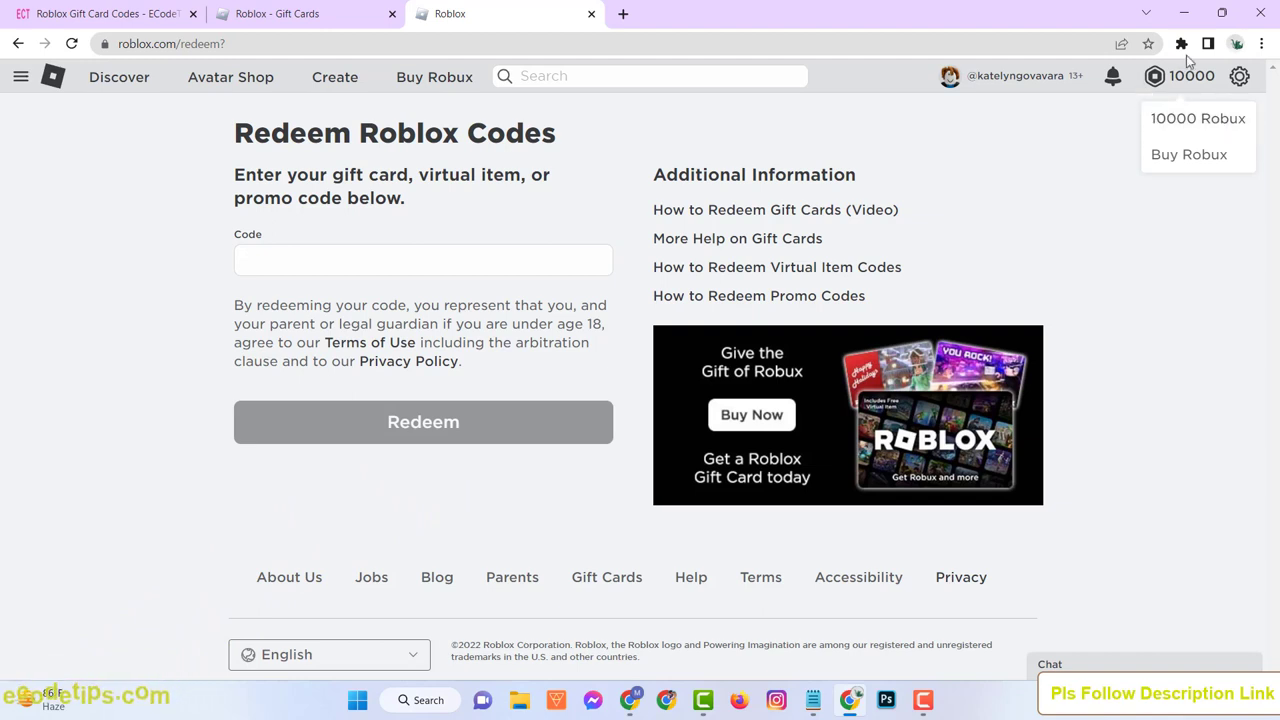
{"action": "mouse_move", "coordinate": [1198, 120]}
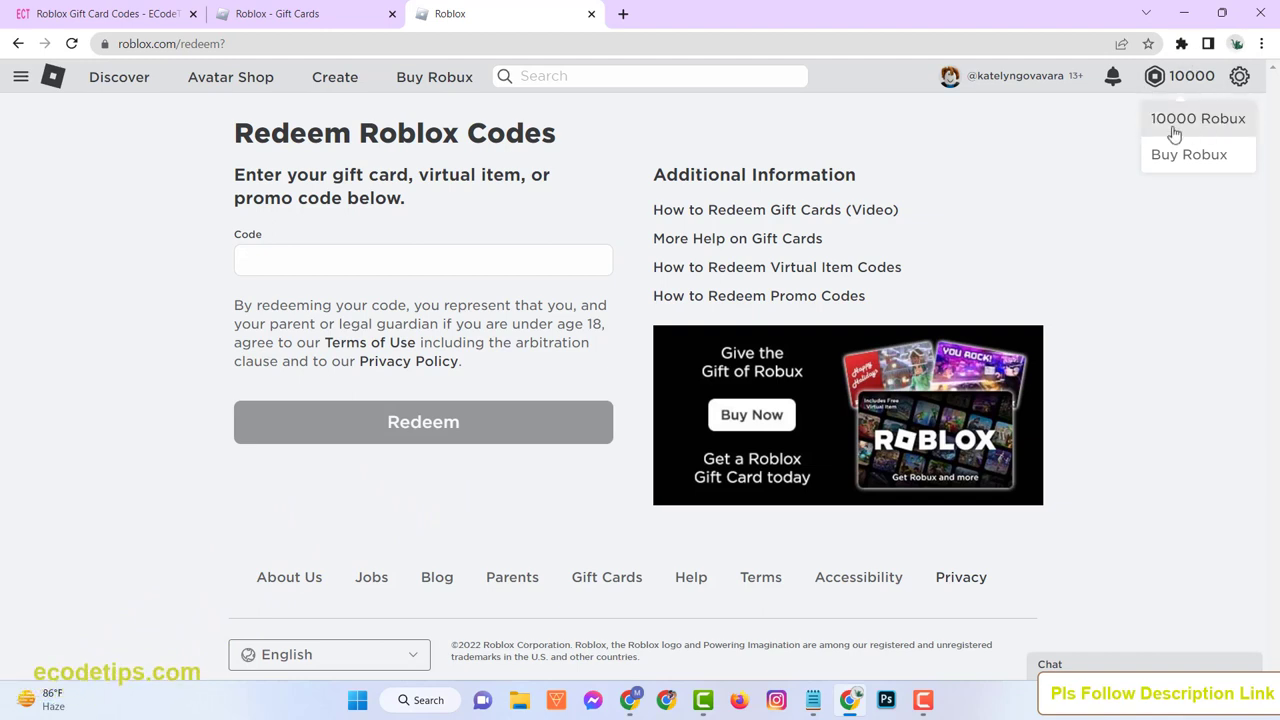